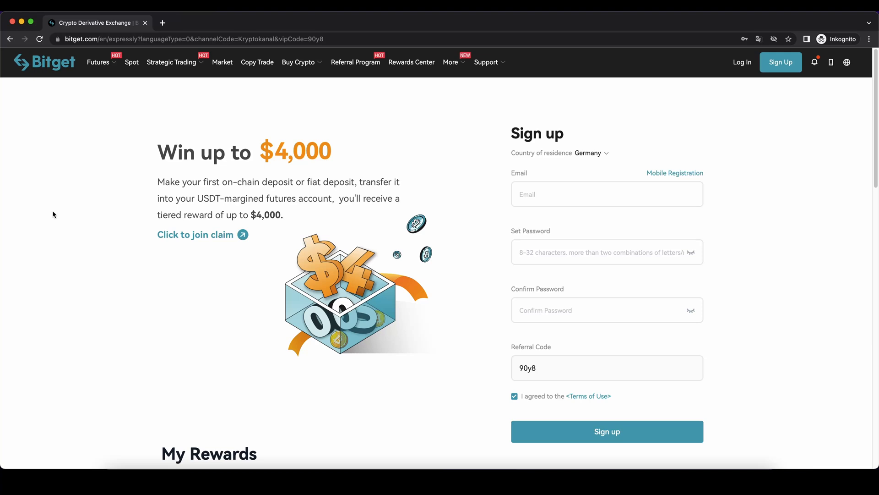
{"action": "mouse_move", "coordinate": [93, 247]}
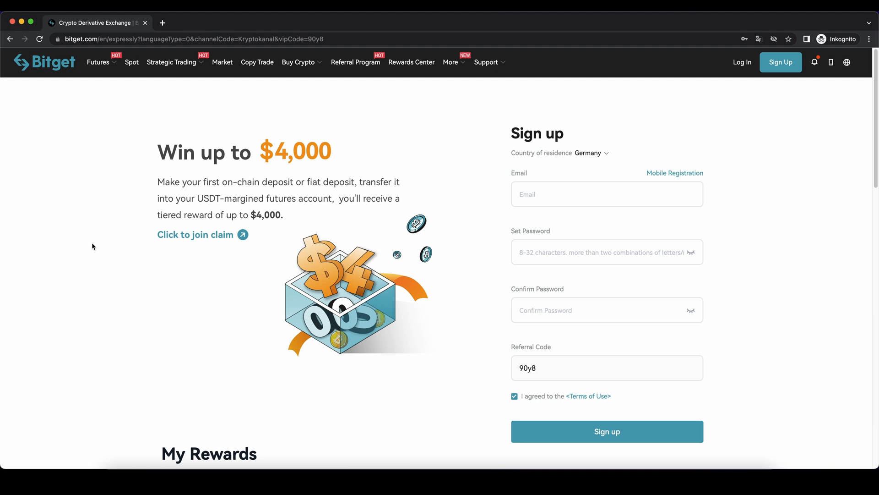
{"action": "mouse_move", "coordinate": [316, 134]}
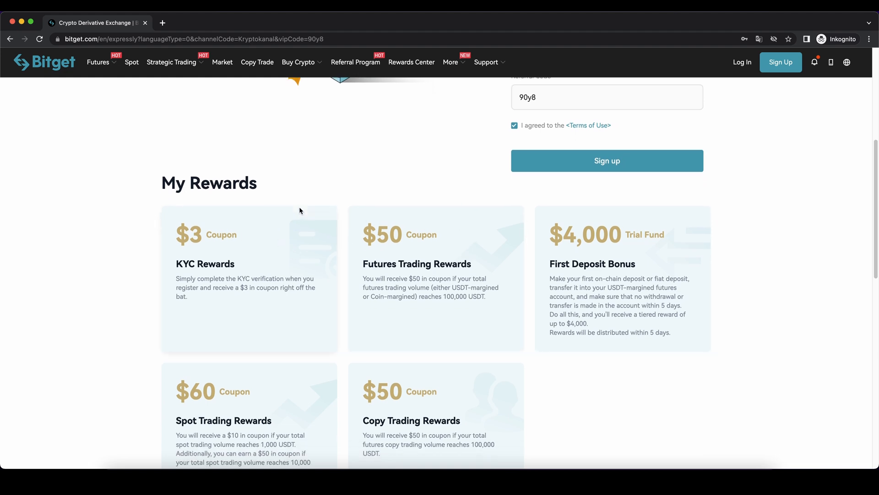
Scroll the sign-up landing page down to the My Rewards offers
{"action": "scroll", "scroll_direction": "down", "scroll_amount": 3}
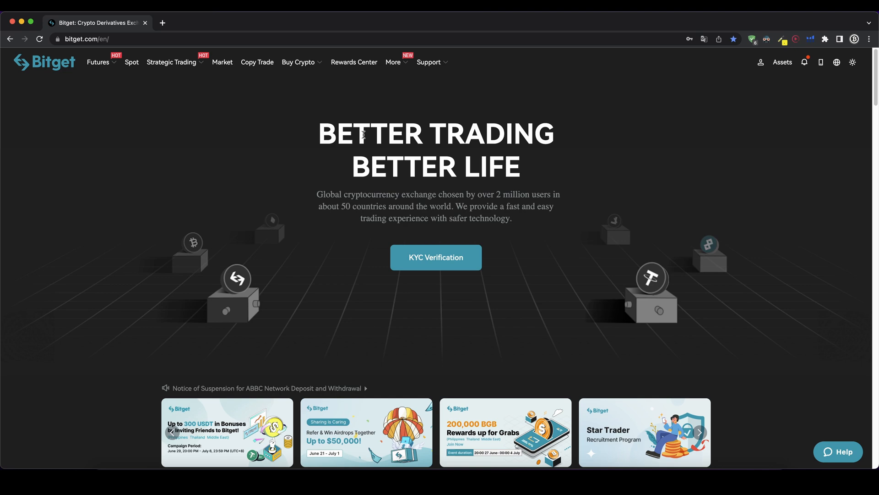
{"action": "mouse_move", "coordinate": [644, 163]}
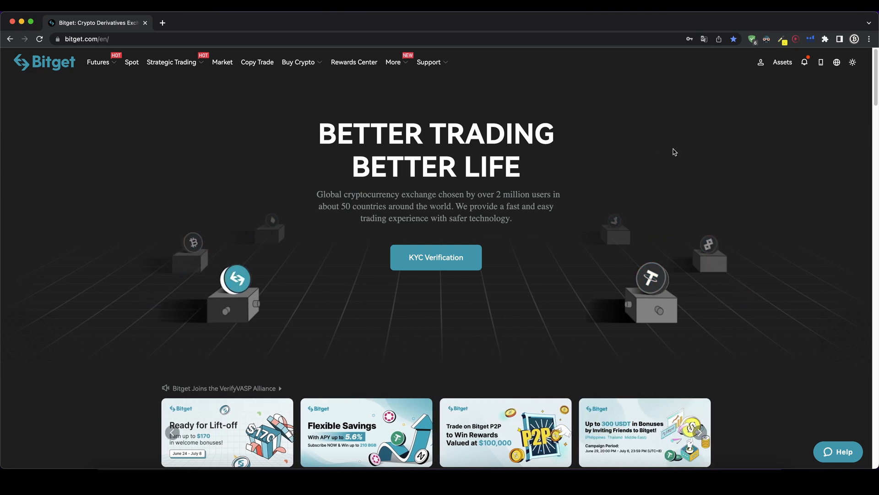
Go to ID Verification from the profile menu in the header
{"action": "left_click", "coordinate": [760, 62]}
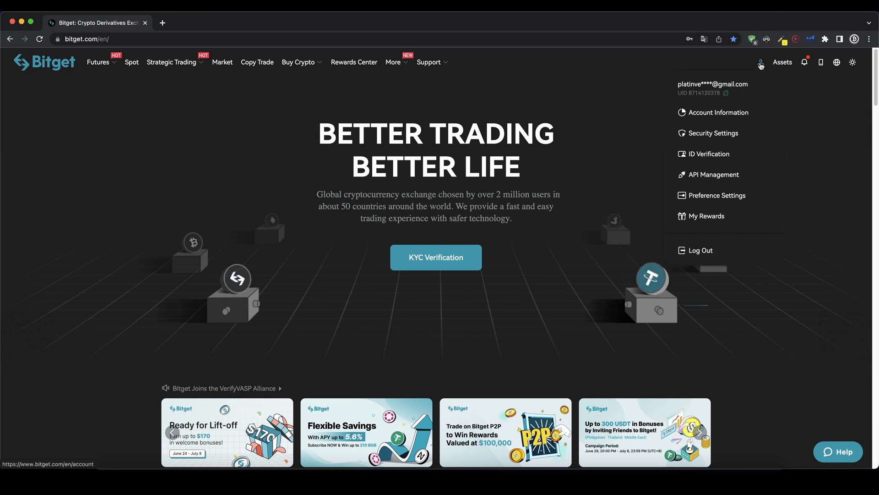
{"action": "left_click", "coordinate": [708, 154]}
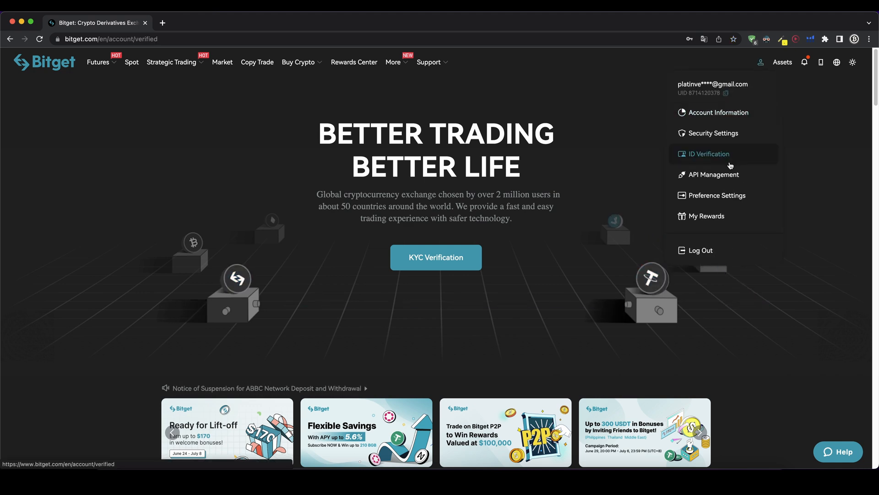
{"action": "left_click", "coordinate": [709, 154]}
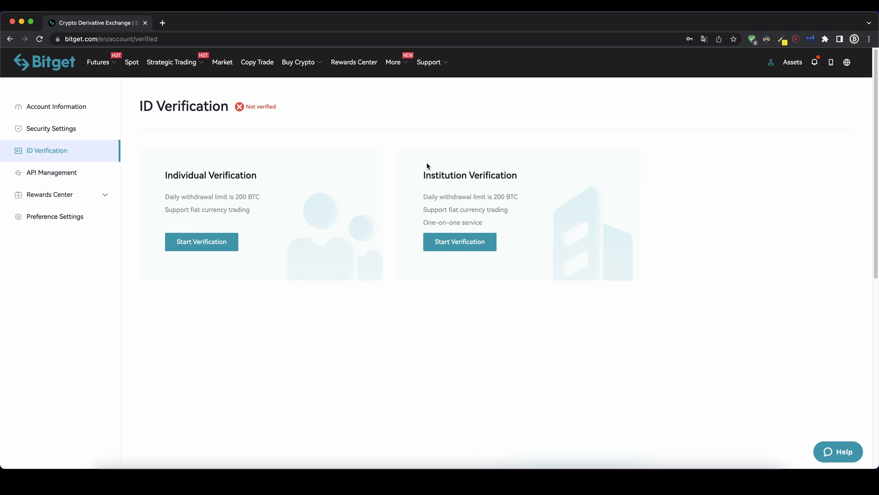
{"action": "mouse_move", "coordinate": [406, 178]}
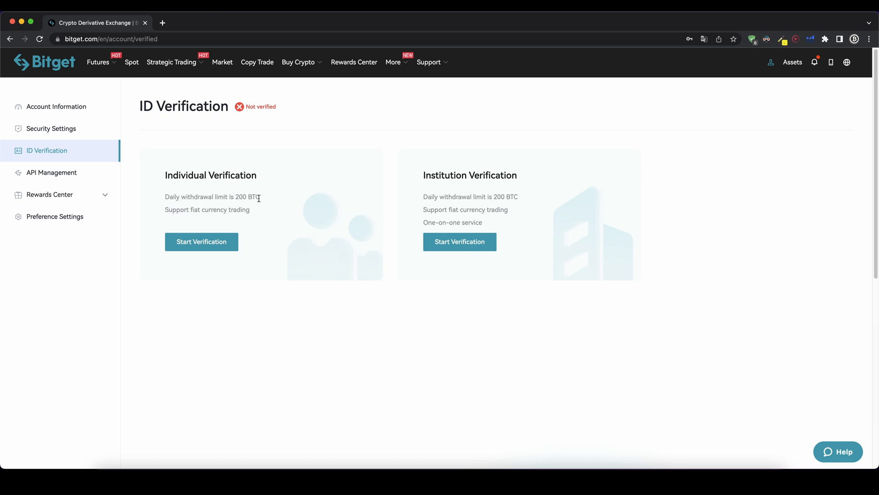
{"action": "mouse_move", "coordinate": [479, 219]}
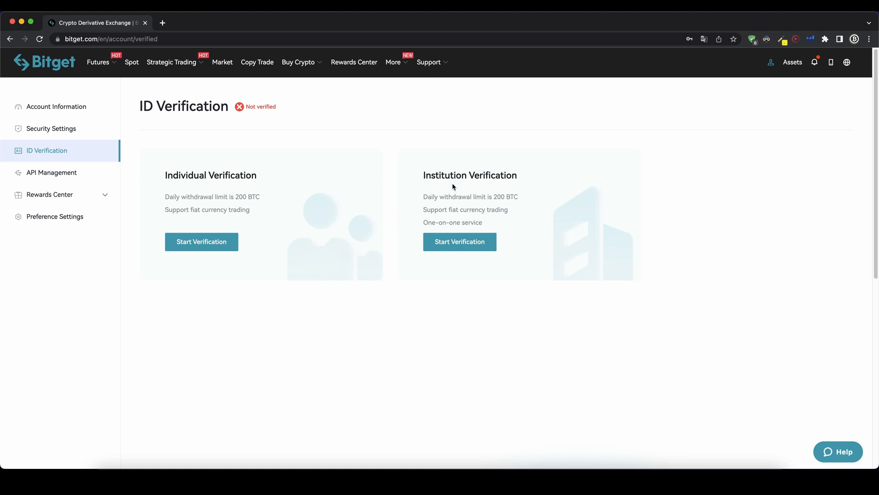
Start individual verification for Germany, keep ID card as document type and submit
{"action": "left_click", "coordinate": [201, 241]}
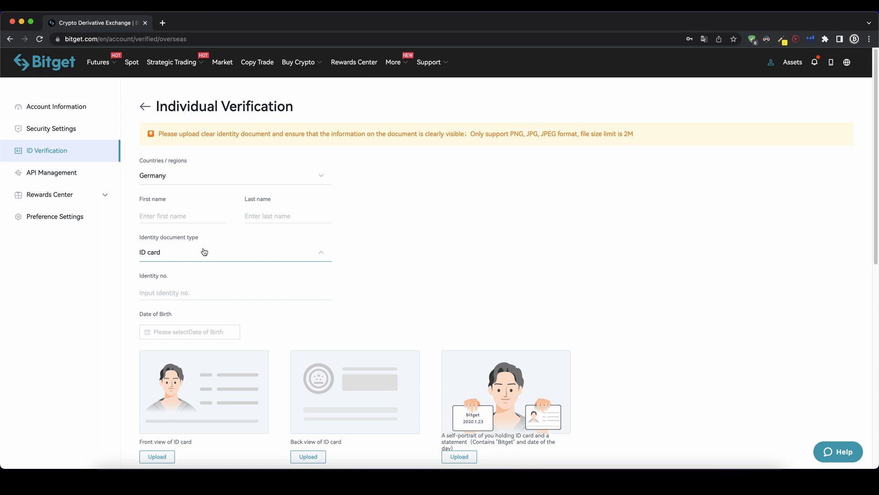
{"action": "left_click", "coordinate": [235, 252]}
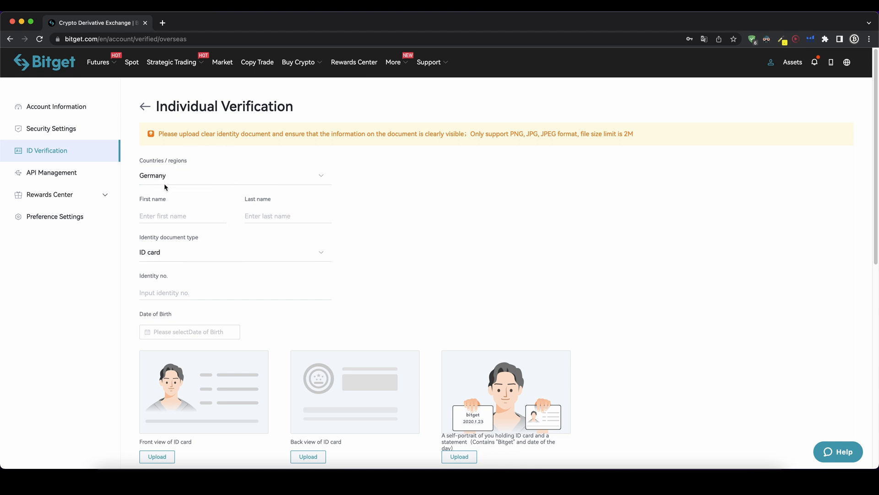
{"action": "left_click", "coordinate": [235, 252]}
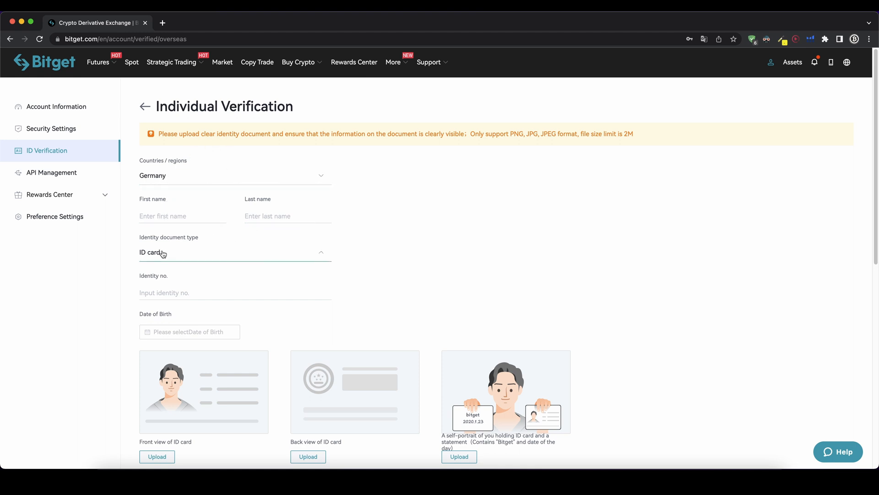
{"action": "left_click", "coordinate": [235, 252]}
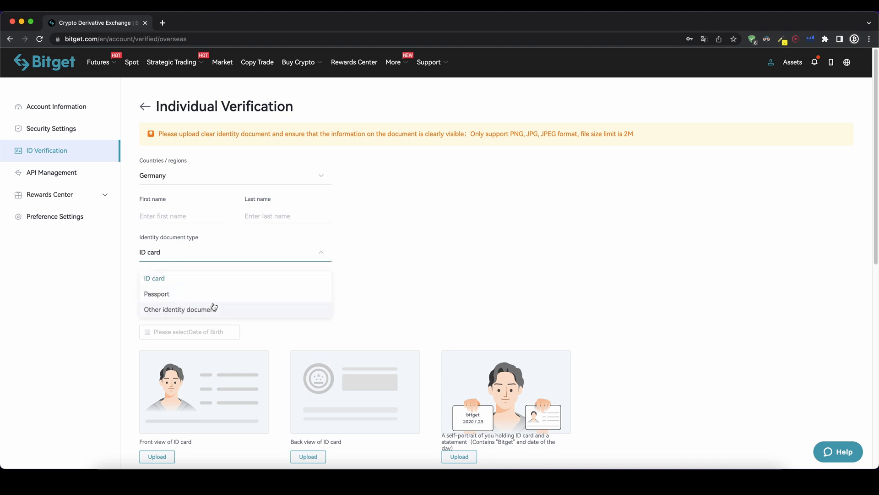
{"action": "left_click", "coordinate": [153, 279]}
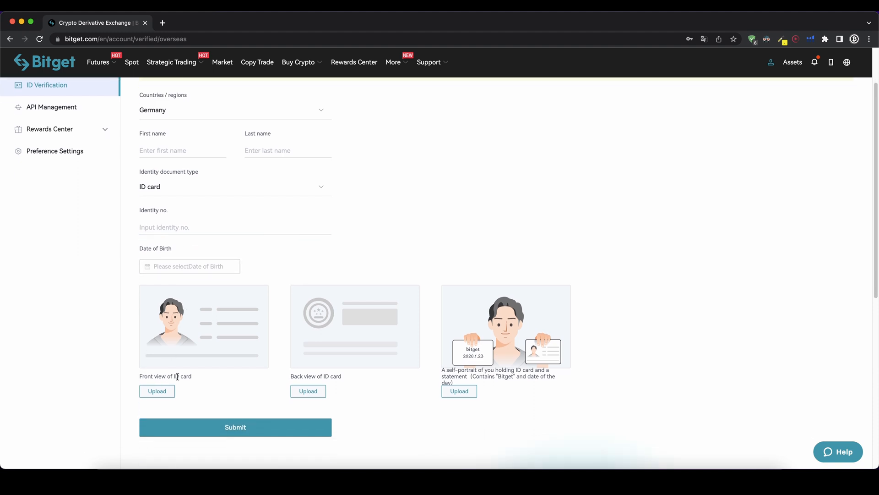
{"action": "mouse_move", "coordinate": [223, 391]}
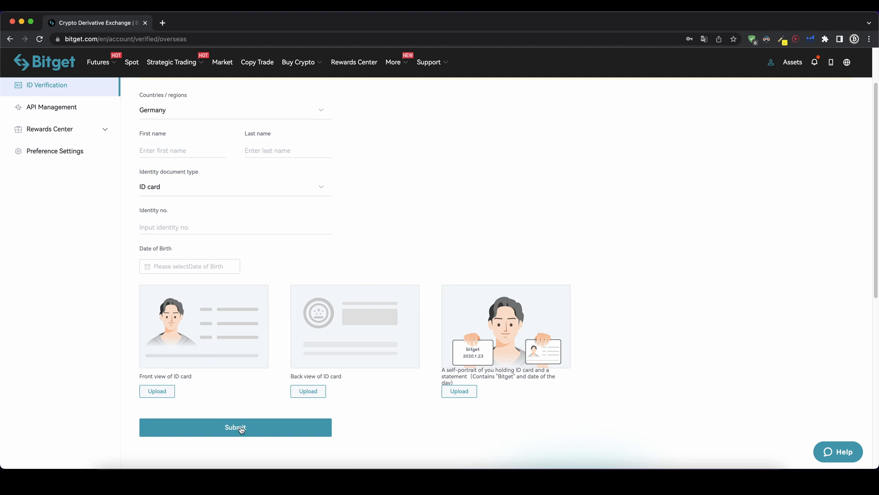
{"action": "left_click", "coordinate": [236, 427]}
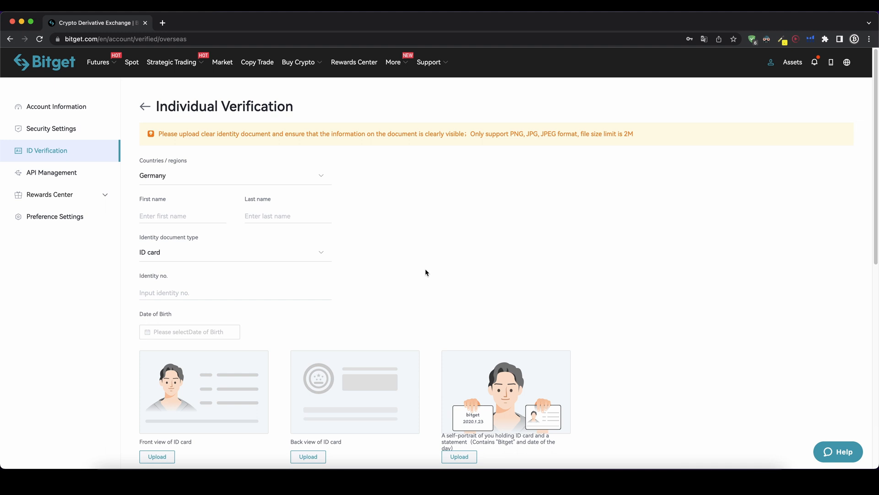
{"action": "mouse_move", "coordinate": [385, 262]}
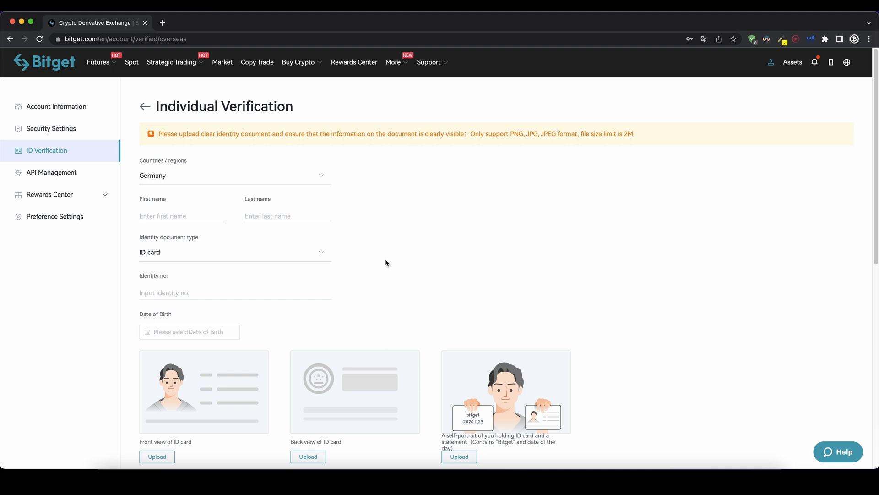
{"action": "mouse_move", "coordinate": [298, 62]}
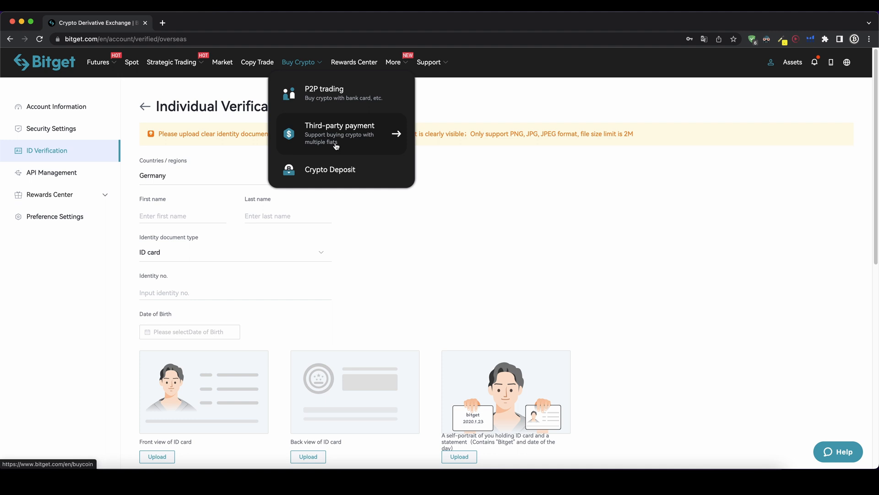
On Buy Crypto, enter 500 USD to pay and keep BTC as the coin to receive
{"action": "left_click", "coordinate": [338, 134]}
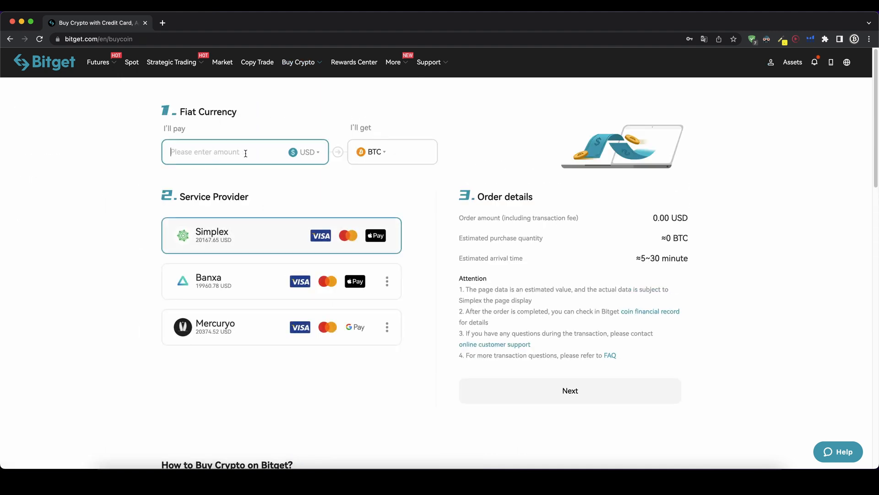
{"action": "left_click", "coordinate": [306, 152]}
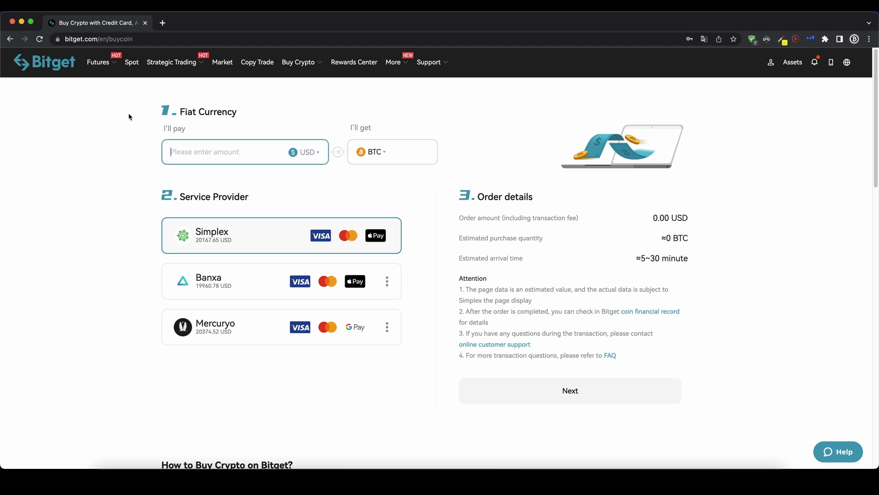
{"action": "type", "text": "500"}
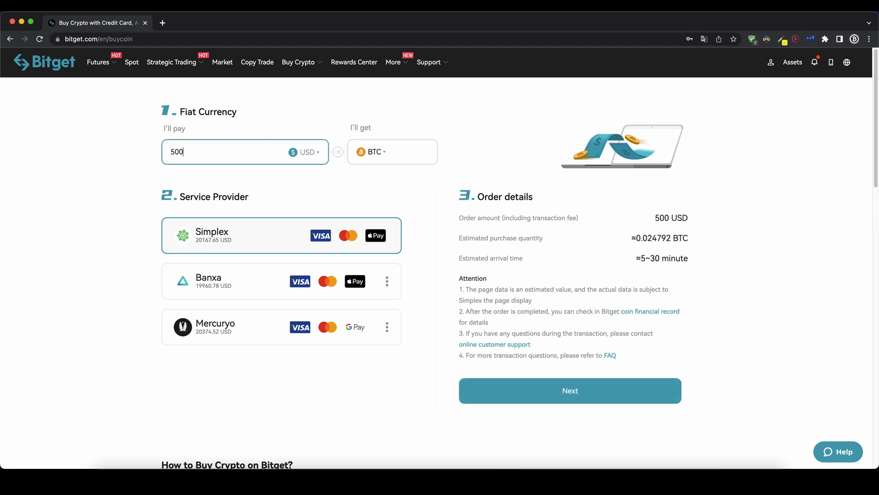
{"action": "left_click", "coordinate": [373, 152]}
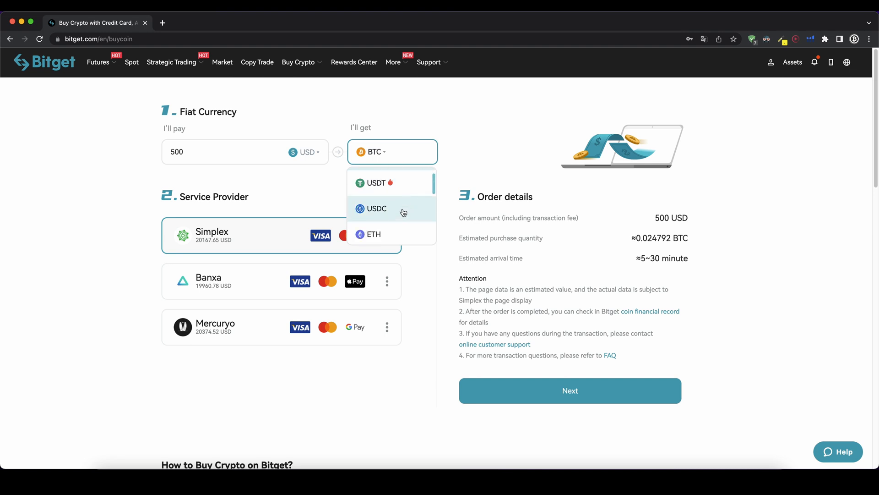
{"action": "mouse_move", "coordinate": [398, 182]}
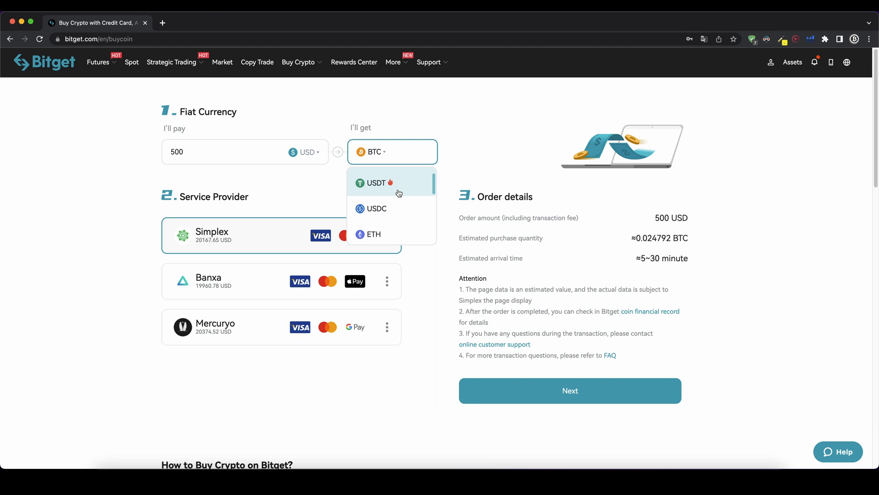
{"action": "scroll", "scroll_direction": "down", "scroll_amount": 3}
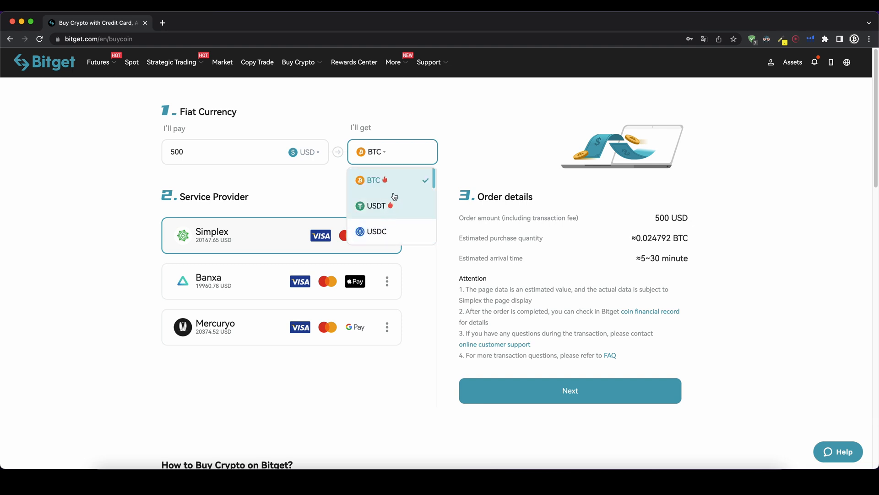
{"action": "mouse_move", "coordinate": [384, 178]}
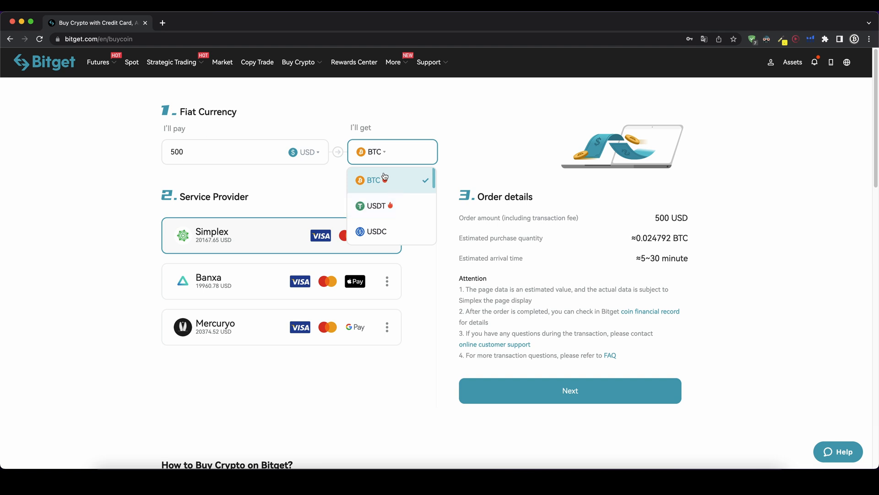
{"action": "left_click", "coordinate": [373, 178]}
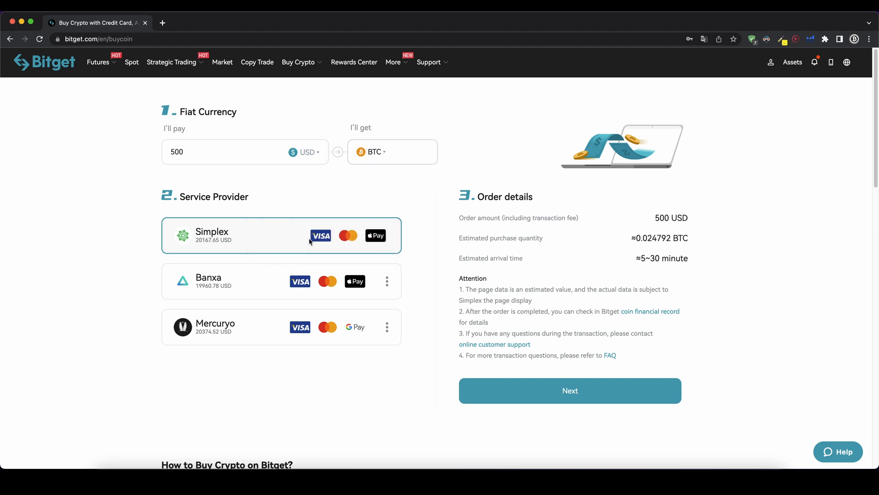
{"action": "mouse_move", "coordinate": [293, 284]}
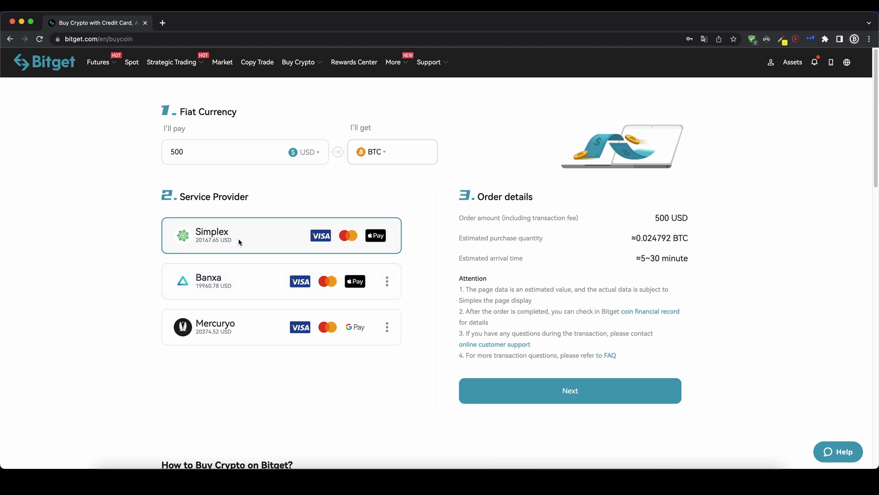
Choose Banxa as the service provider, estimating about 0.025049 BTC for 500 USD
{"action": "left_click", "coordinate": [253, 281]}
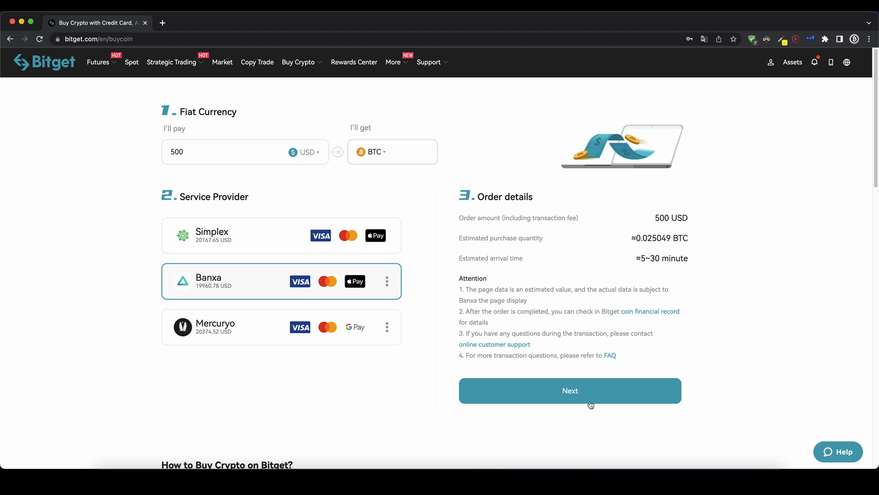
{"action": "mouse_move", "coordinate": [443, 309]}
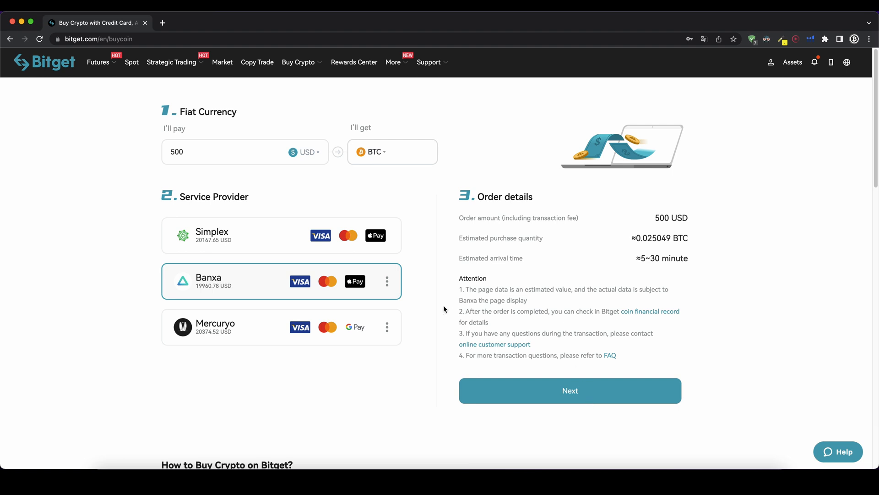
{"action": "mouse_move", "coordinate": [260, 256]}
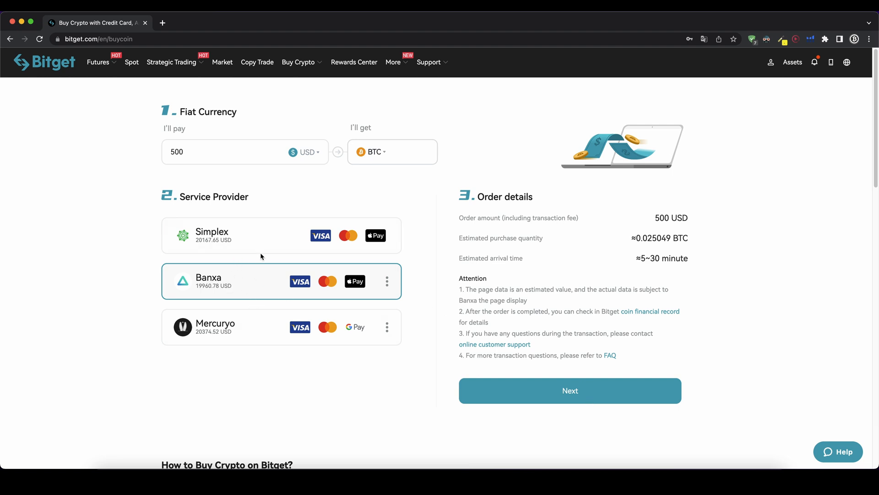
{"action": "mouse_move", "coordinate": [266, 315]}
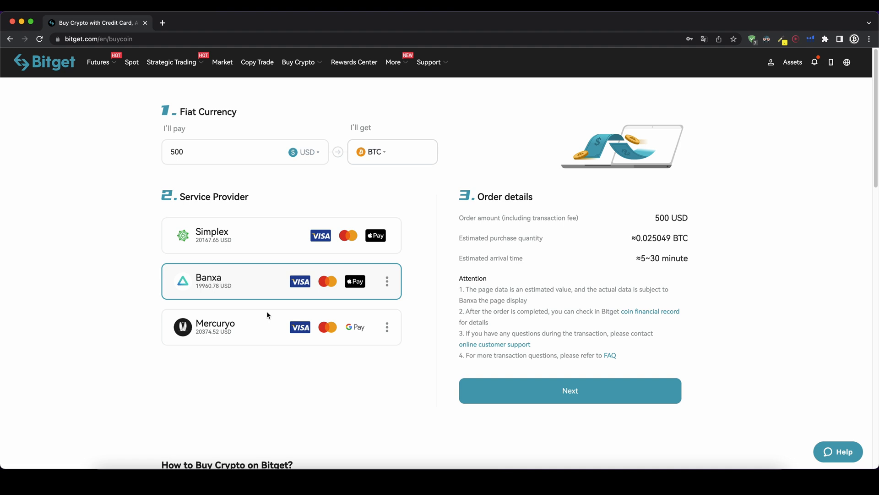
{"action": "mouse_move", "coordinate": [636, 269]}
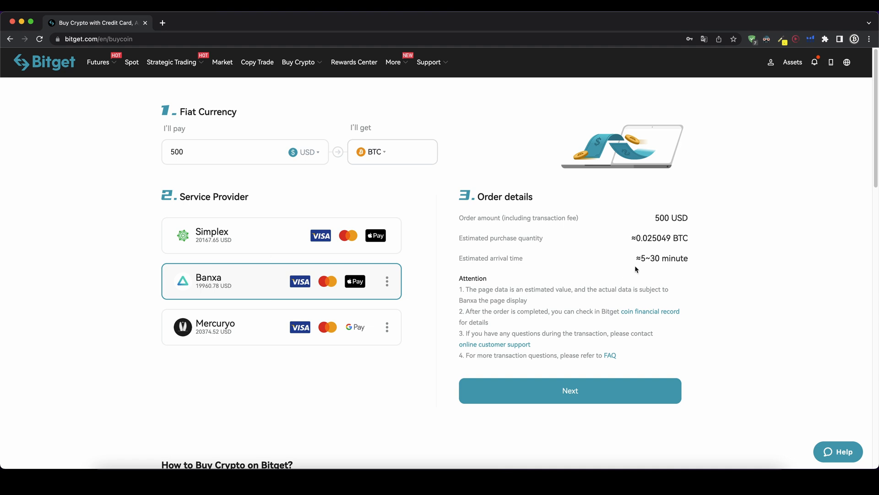
{"action": "mouse_move", "coordinate": [643, 283]}
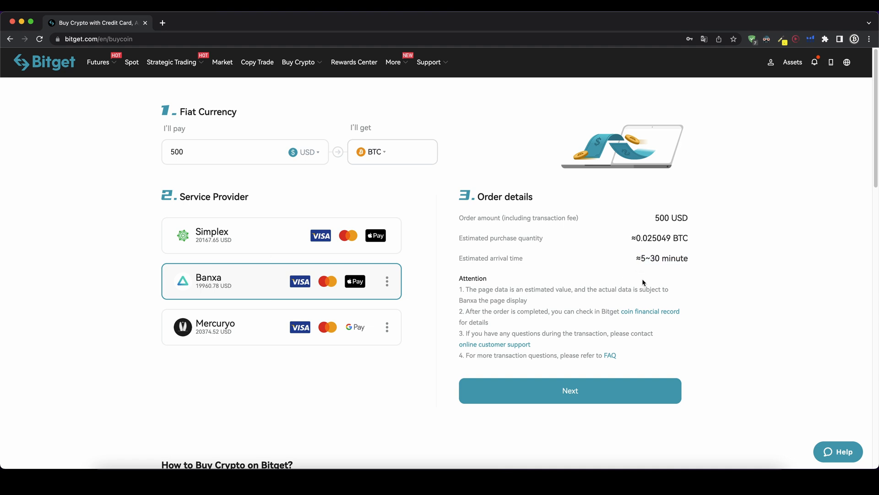
{"action": "mouse_move", "coordinate": [410, 253]}
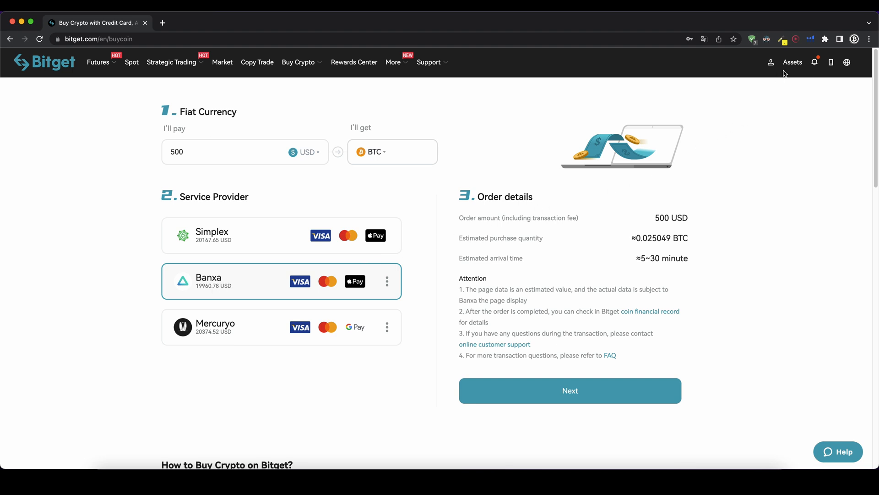
From Assets, go to Deposit, pick the BTC chain and copy the generated deposit address
{"action": "left_click", "coordinate": [793, 61]}
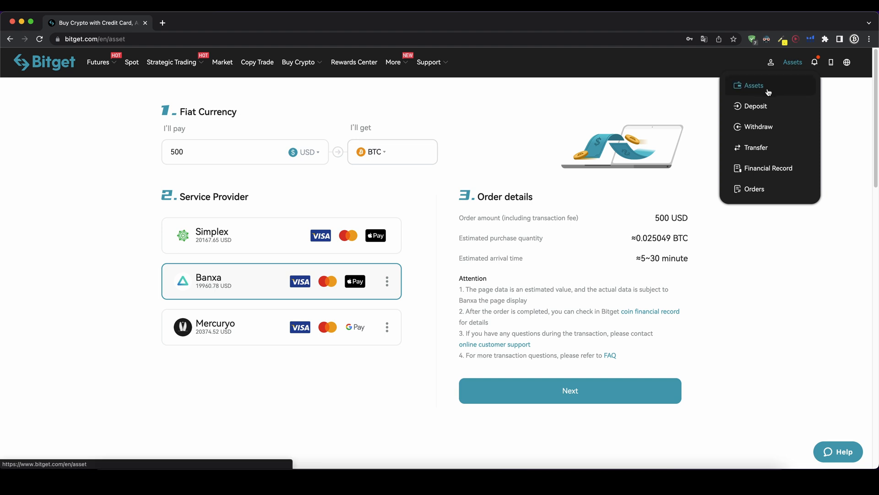
{"action": "left_click", "coordinate": [753, 85]}
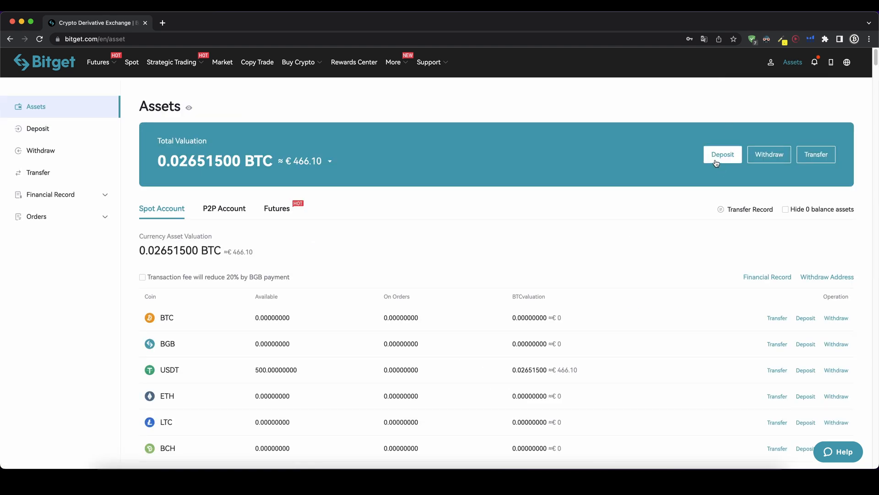
{"action": "left_click", "coordinate": [723, 154]}
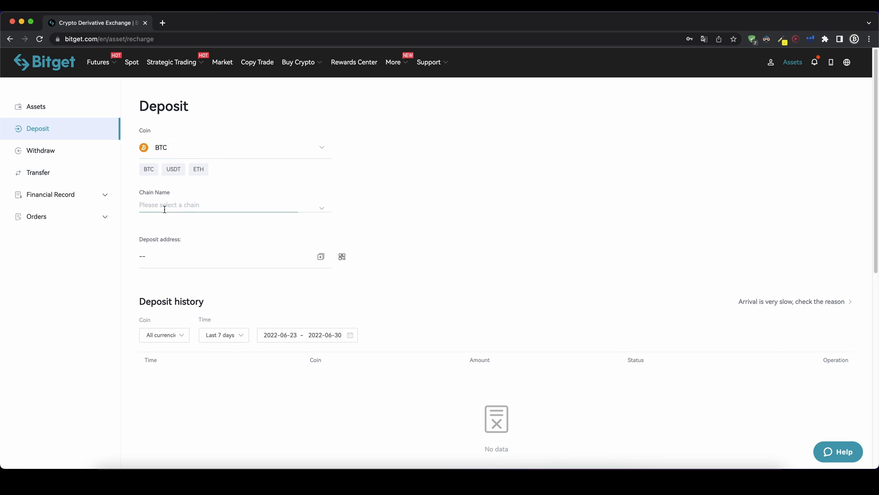
{"action": "left_click", "coordinate": [230, 204]}
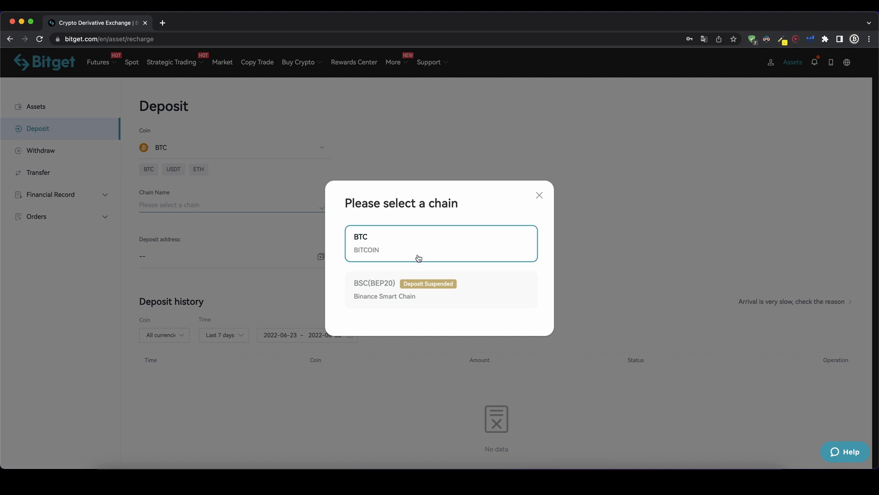
{"action": "left_click", "coordinate": [440, 243]}
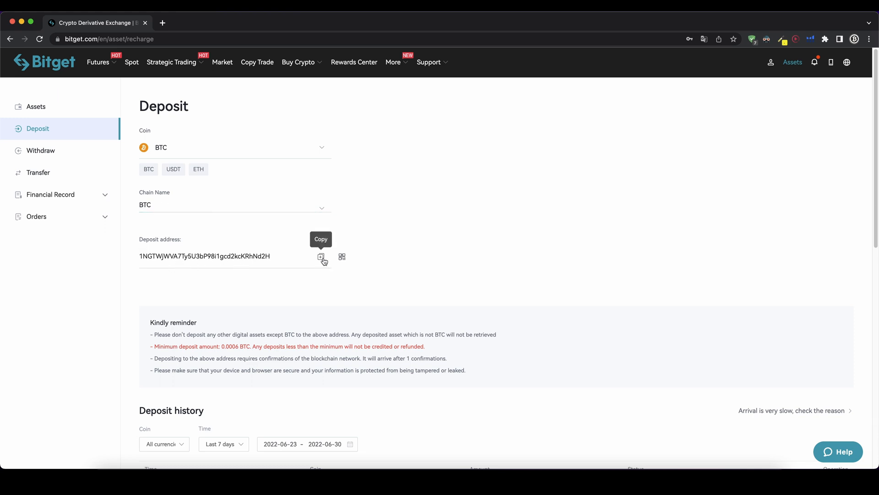
{"action": "left_click", "coordinate": [320, 257]}
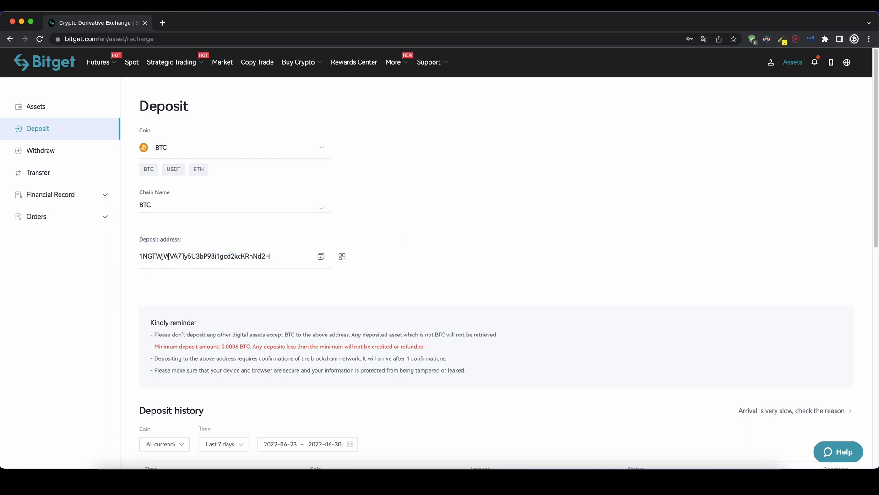
{"action": "mouse_move", "coordinate": [207, 182]}
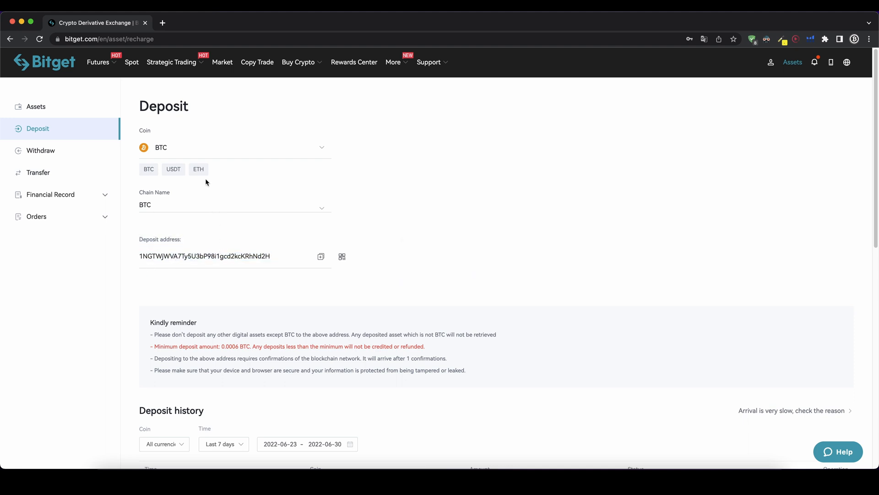
{"action": "left_click", "coordinate": [234, 148]}
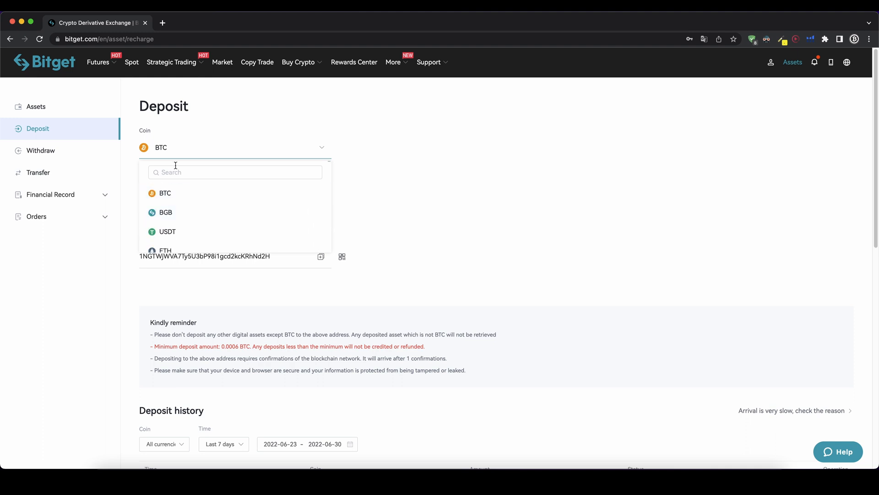
Select USDT on the TRX(TRC20) chain, revealing its deposit address and 1 USDT minimum
{"action": "left_click", "coordinate": [166, 231]}
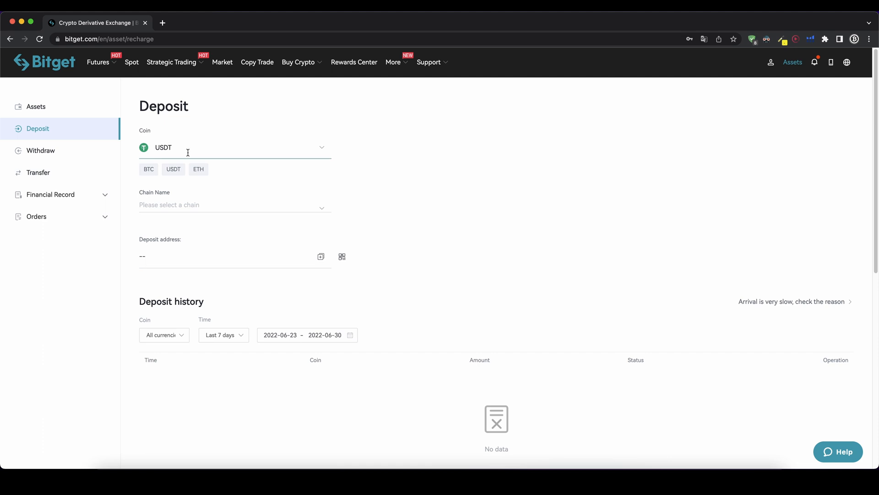
{"action": "left_click", "coordinate": [233, 204]}
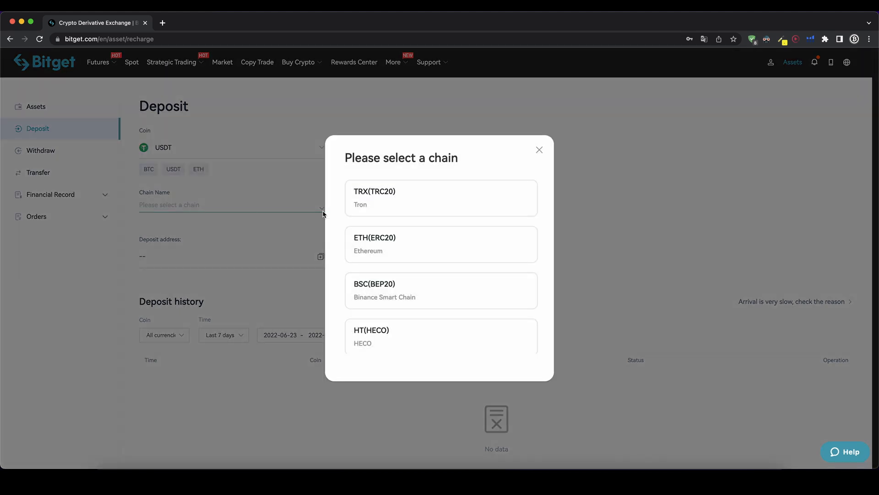
{"action": "scroll", "scroll_direction": "down", "scroll_amount": 3}
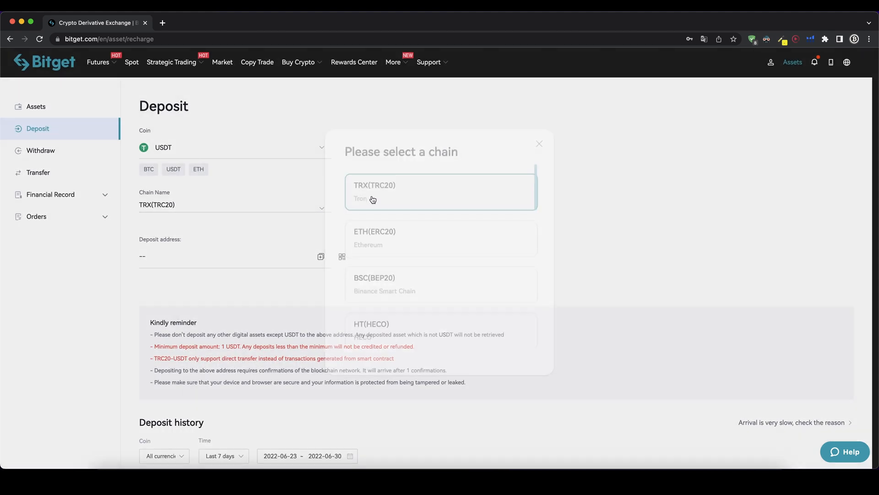
{"action": "left_click", "coordinate": [441, 192]}
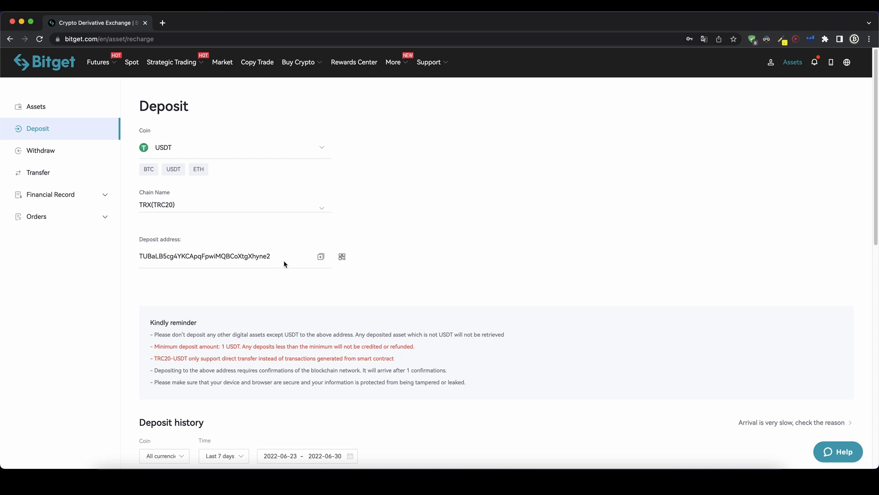
{"action": "left_click", "coordinate": [320, 257]}
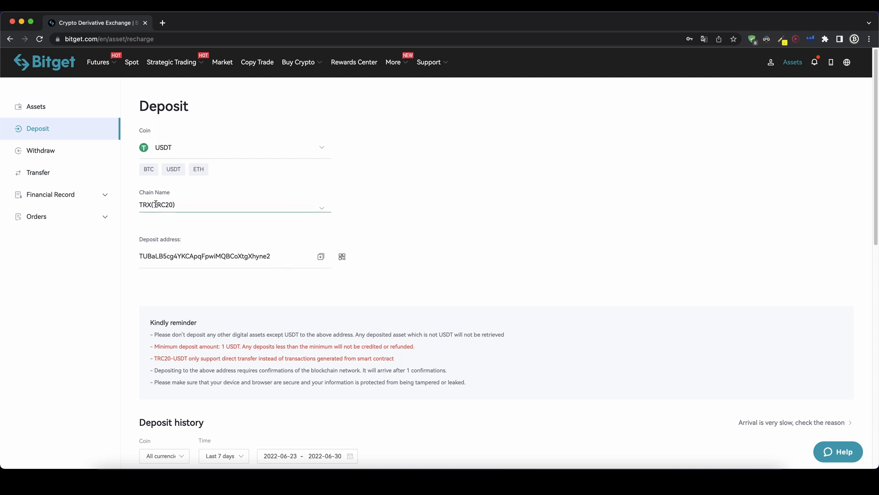
{"action": "mouse_move", "coordinate": [379, 206]}
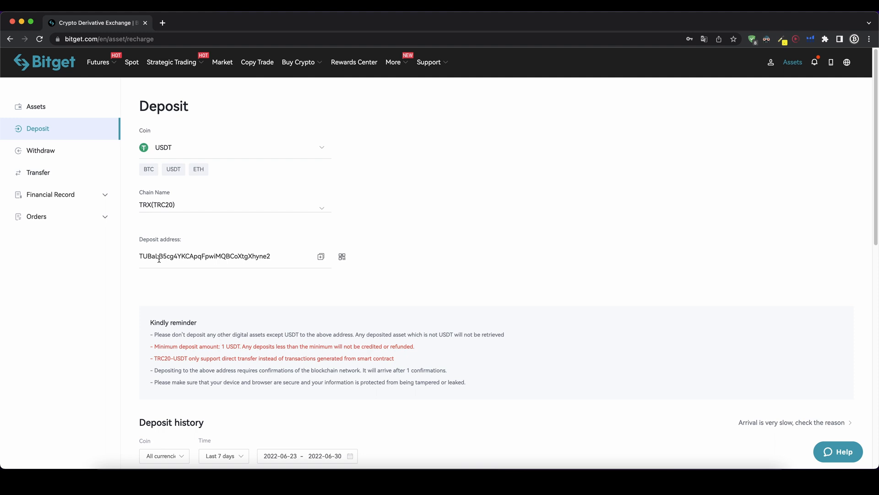
{"action": "mouse_move", "coordinate": [301, 239]}
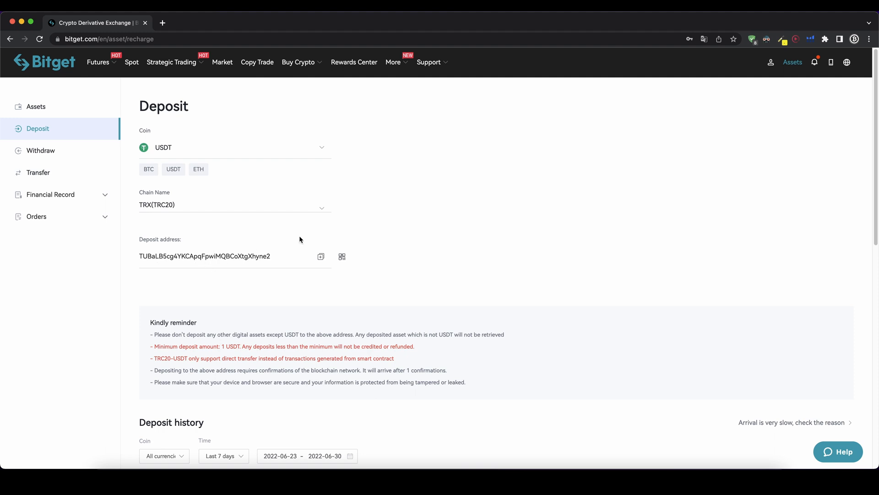
{"action": "double_click", "coordinate": [231, 346]}
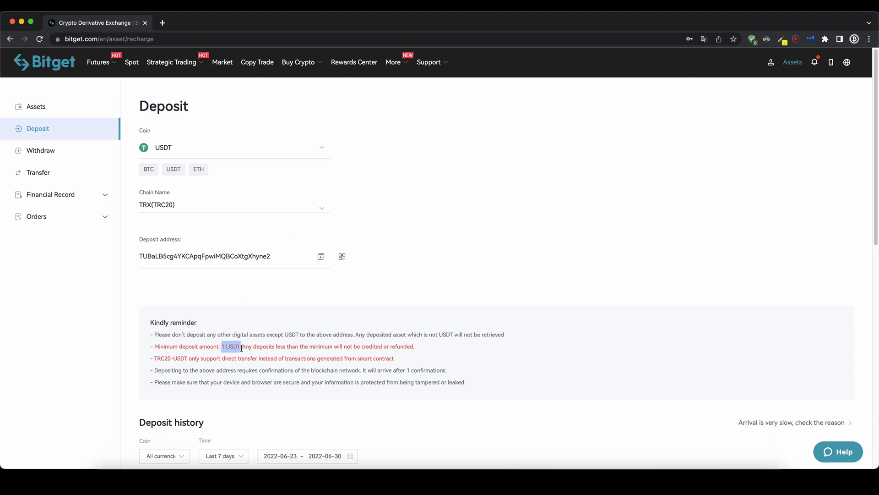
{"action": "mouse_move", "coordinate": [192, 227]}
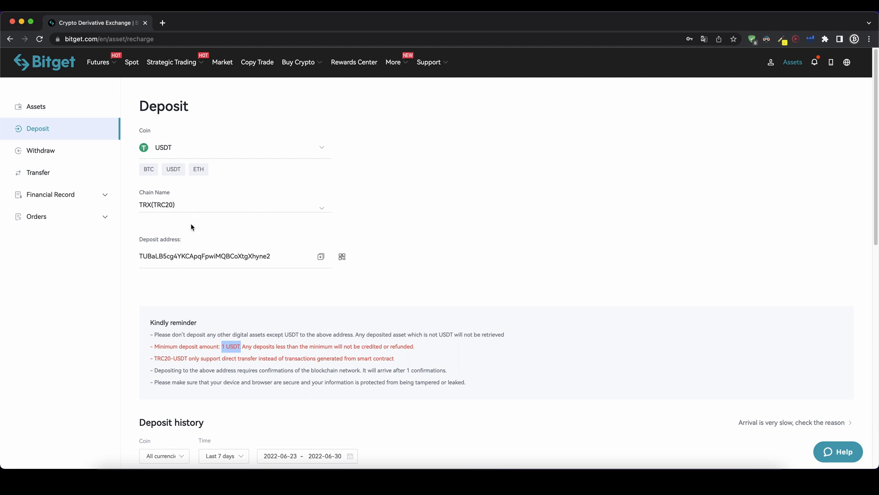
{"action": "mouse_move", "coordinate": [430, 171]}
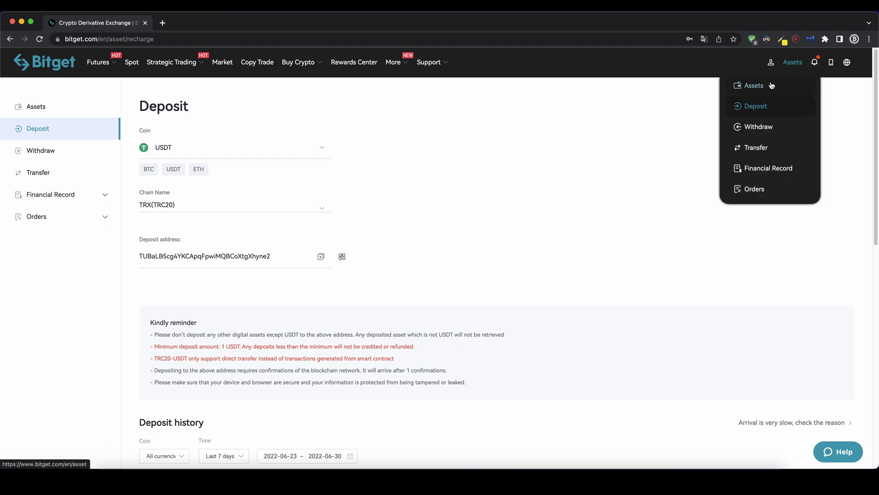
View the assets overview with the 500 USDT spot balance, then the Market prices page
{"action": "left_click", "coordinate": [756, 85]}
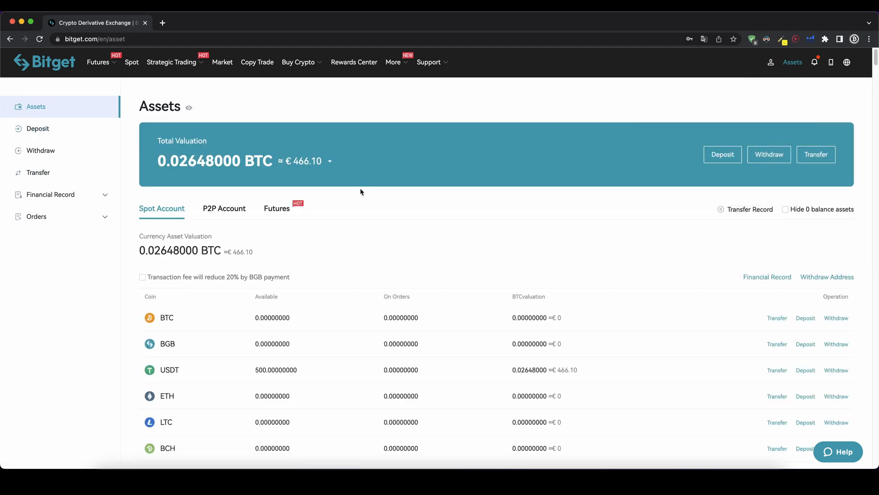
{"action": "mouse_move", "coordinate": [208, 324]}
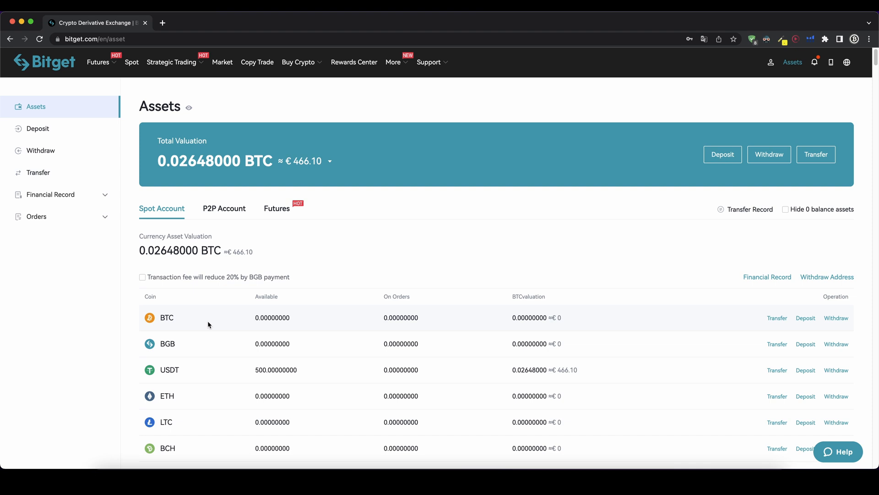
{"action": "mouse_move", "coordinate": [400, 303]}
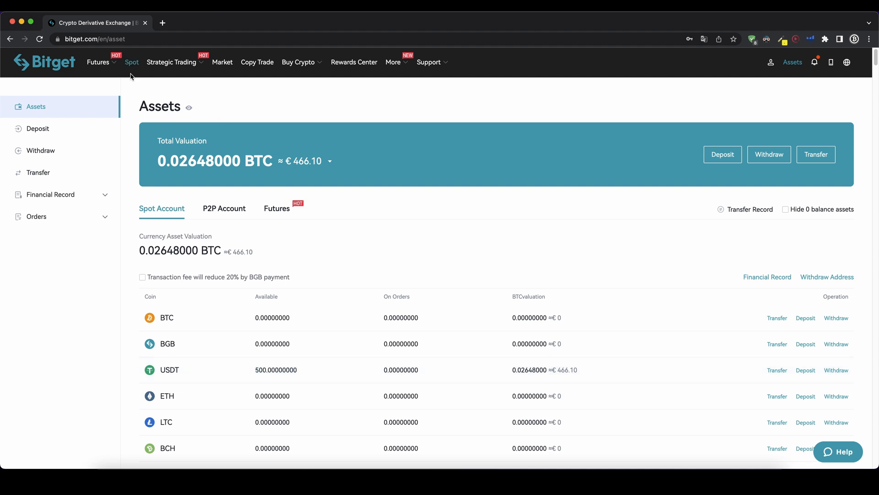
{"action": "left_click", "coordinate": [221, 62]}
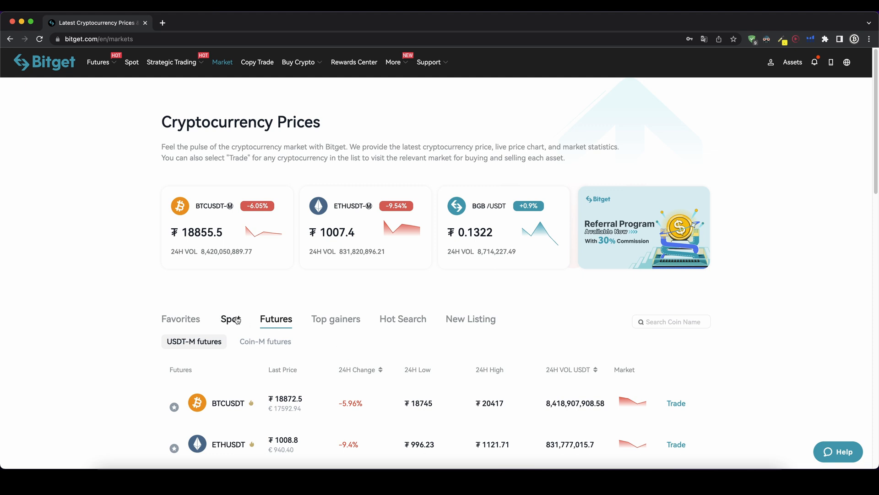
Browse the Spot market list of USDT-quoted pairs, then the BTC-quoted pairs
{"action": "left_click", "coordinate": [230, 319]}
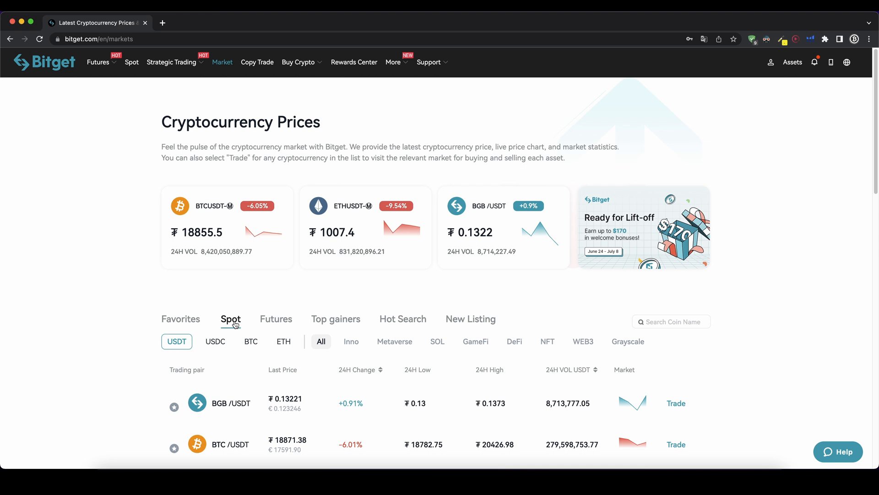
{"action": "scroll", "scroll_direction": "down", "scroll_amount": 3}
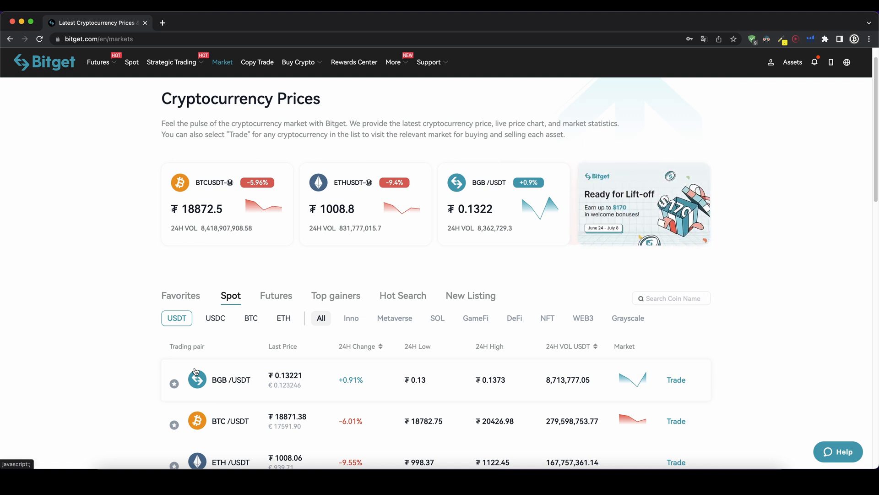
{"action": "scroll", "scroll_direction": "down", "scroll_amount": 3}
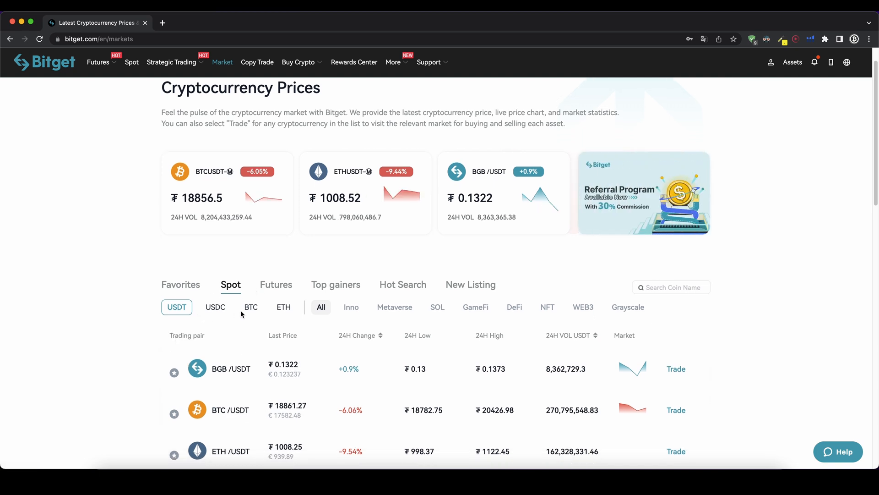
{"action": "left_click", "coordinate": [251, 307]}
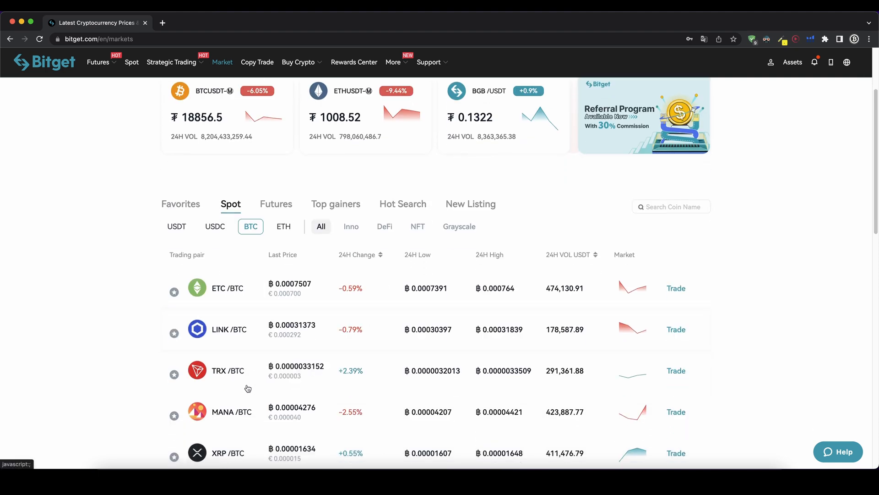
{"action": "scroll", "scroll_direction": "down", "scroll_amount": 3}
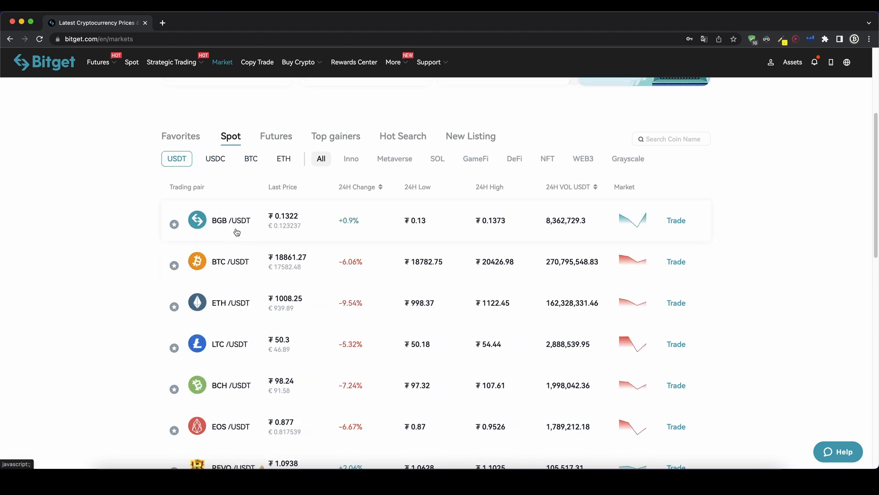
{"action": "scroll", "scroll_direction": "down", "scroll_amount": 3}
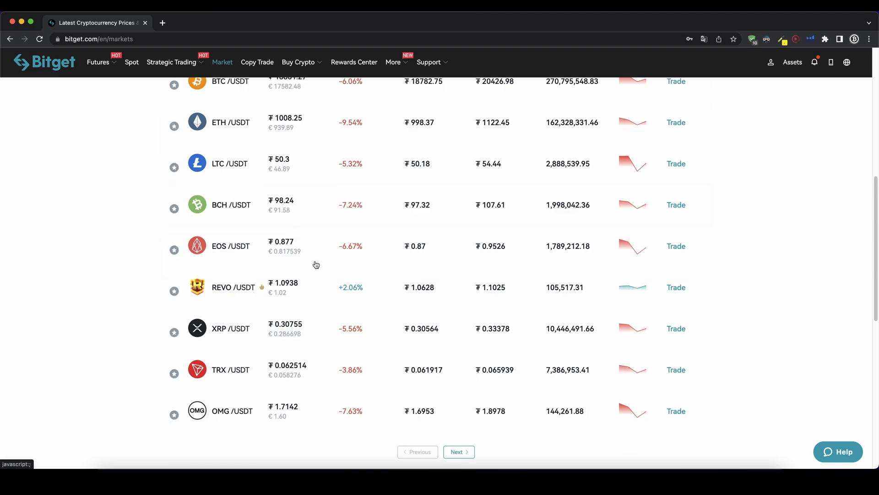
{"action": "scroll", "scroll_direction": "down", "scroll_amount": 3}
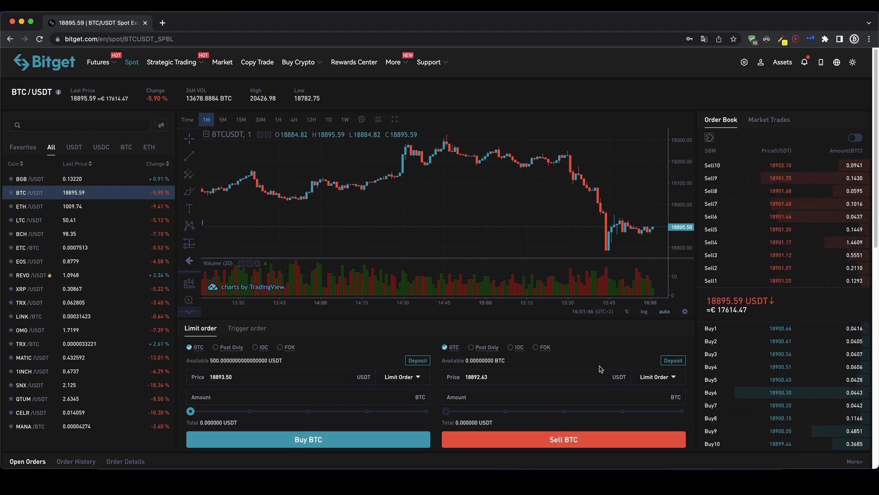
{"action": "mouse_move", "coordinate": [63, 114]}
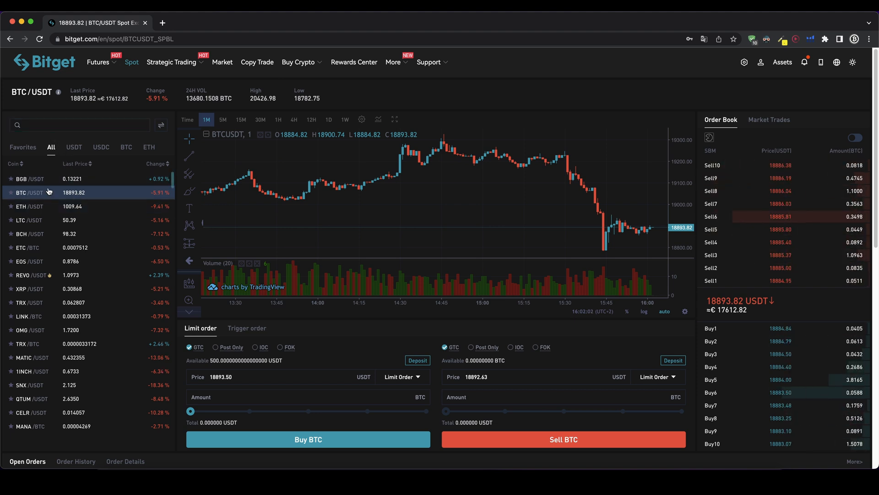
Switch to ETH/USDT in the left market list, then return to BTC/USDT
{"action": "left_click", "coordinate": [29, 206]}
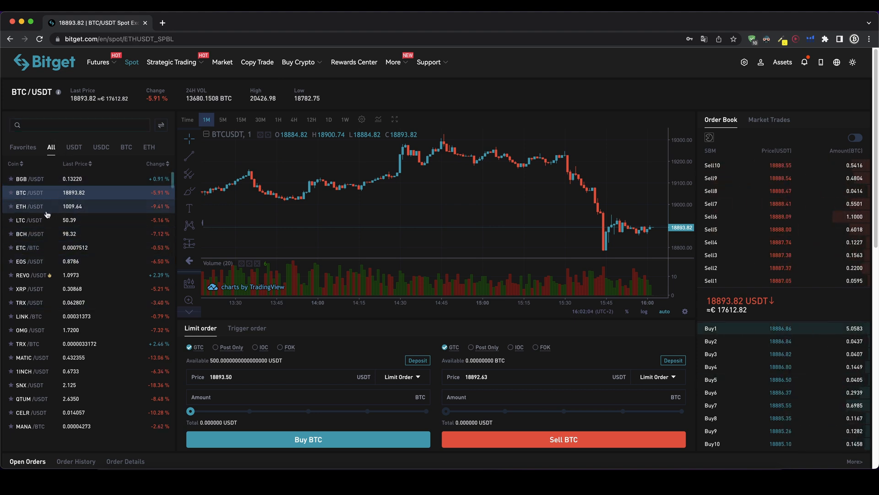
{"action": "left_click", "coordinate": [29, 206]}
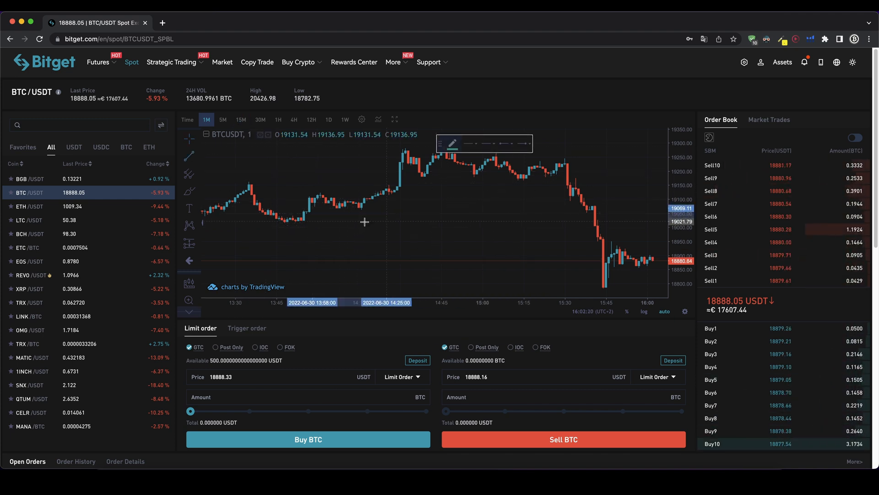
{"action": "left_click_drag", "start_coordinate": [280, 207], "coordinate": [312, 226]}
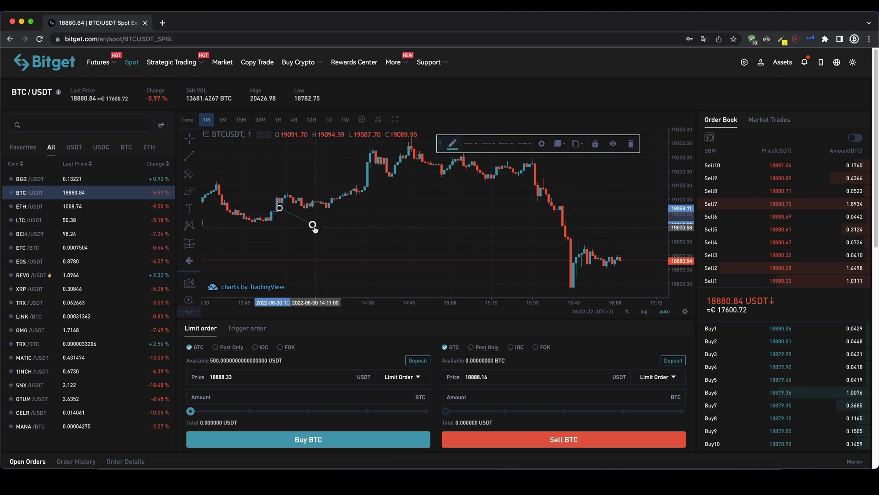
{"action": "left_click_drag", "start_coordinate": [313, 225], "coordinate": [426, 236]}
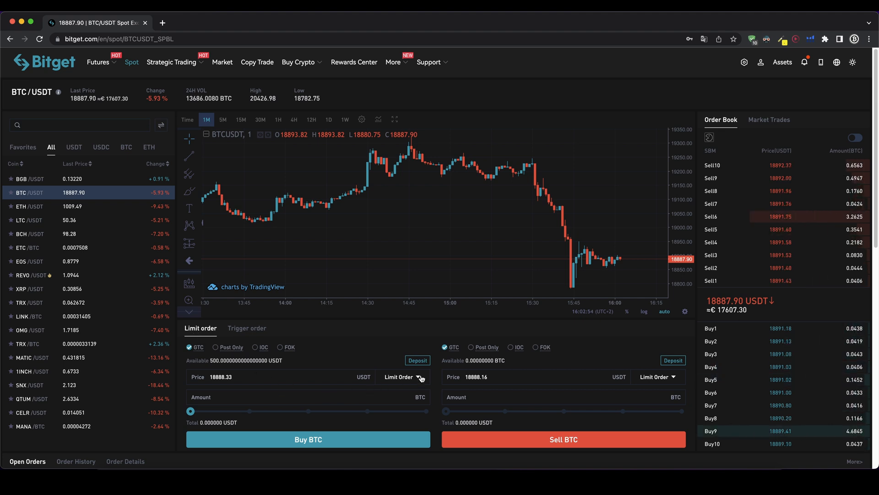
Switch the BTC buy form to a Market Order and enter a total of 1880 USDT
{"action": "left_click", "coordinate": [400, 377]}
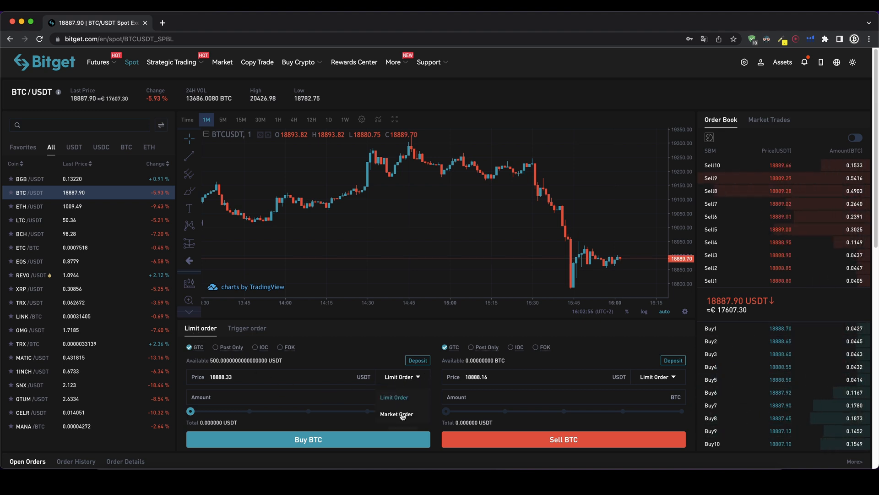
{"action": "left_click", "coordinate": [397, 414]}
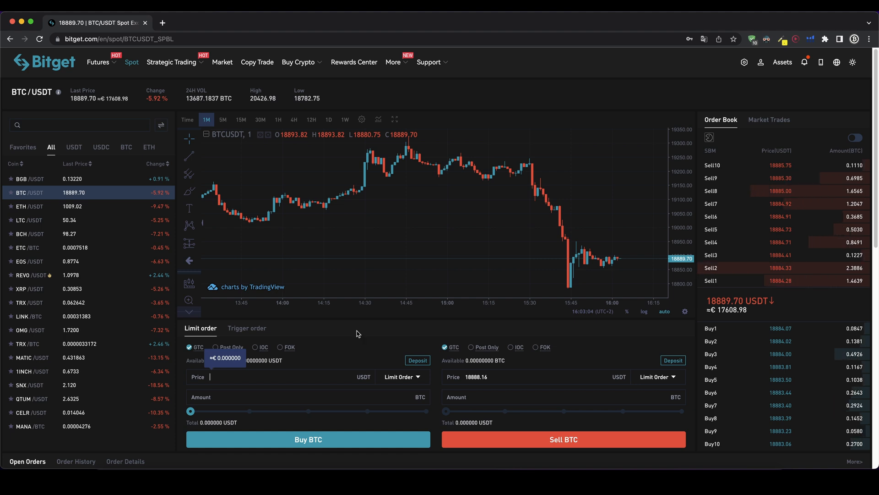
{"action": "mouse_move", "coordinate": [611, 283]}
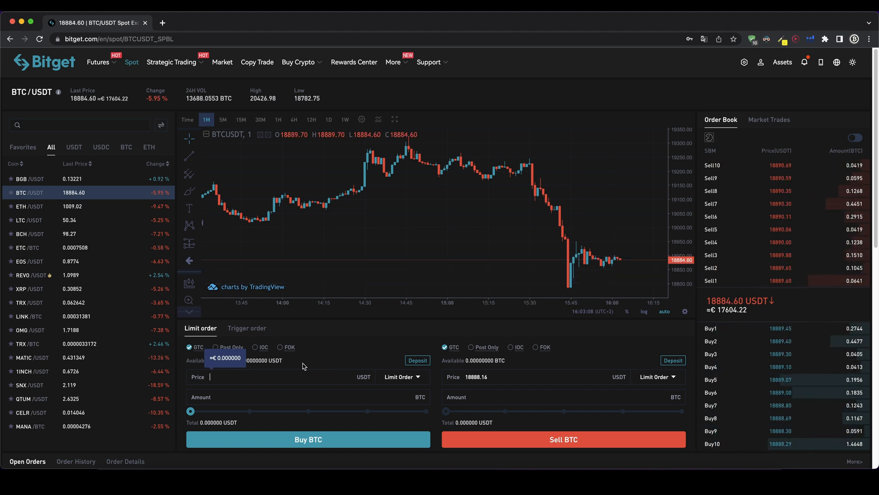
{"action": "type", "text": "1880"}
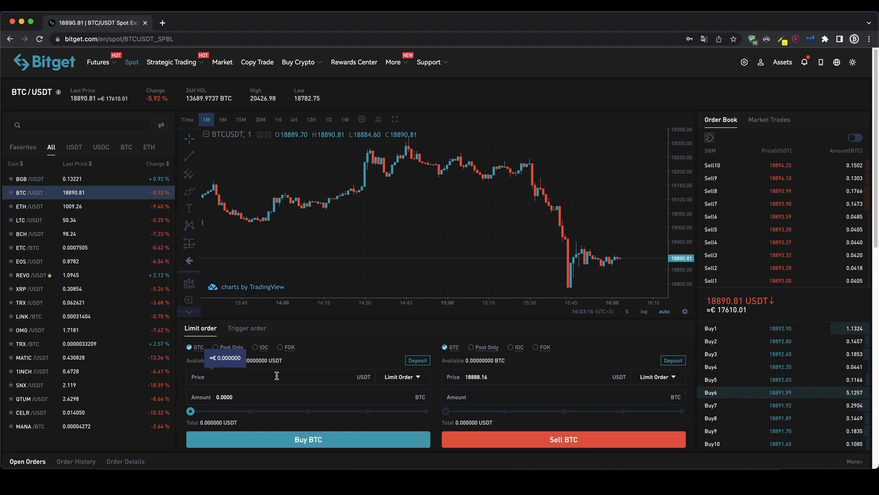
Adjust the buy amount, entering 2 and sliding the USDT balance percentage higher
{"action": "left_click", "coordinate": [400, 377]}
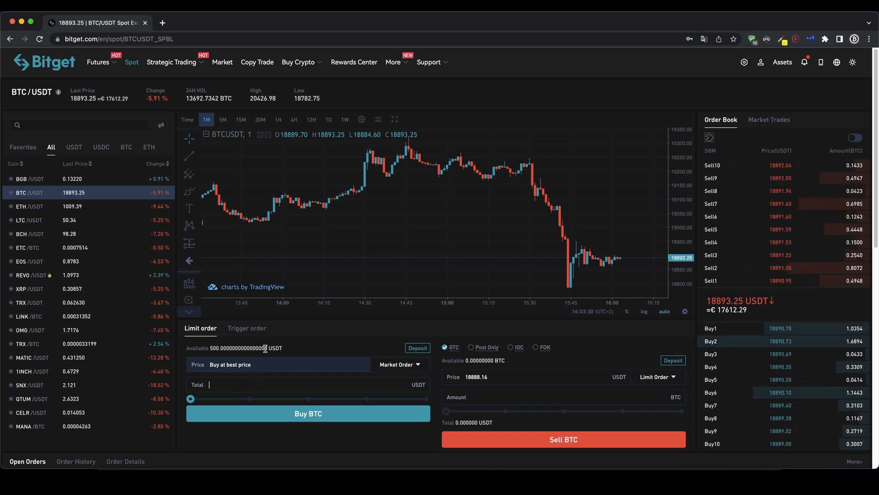
{"action": "type", "text": "2"}
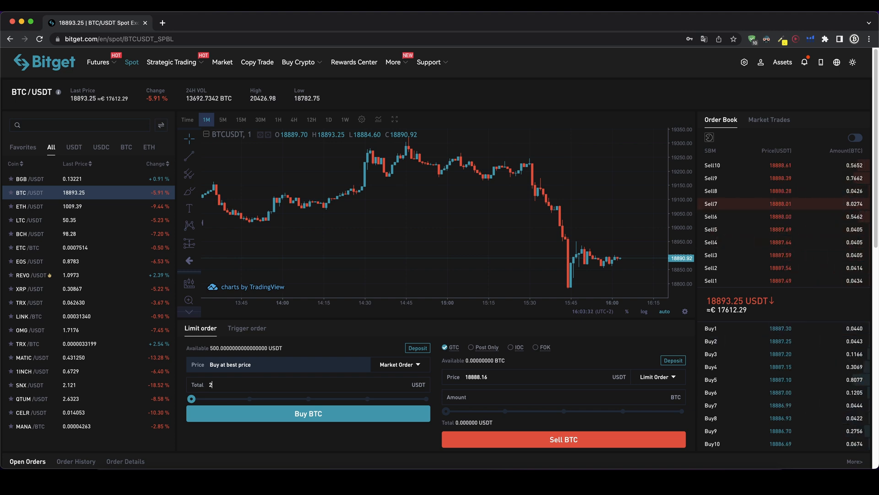
{"action": "left_click_drag", "start_coordinate": [191, 399], "coordinate": [285, 399]}
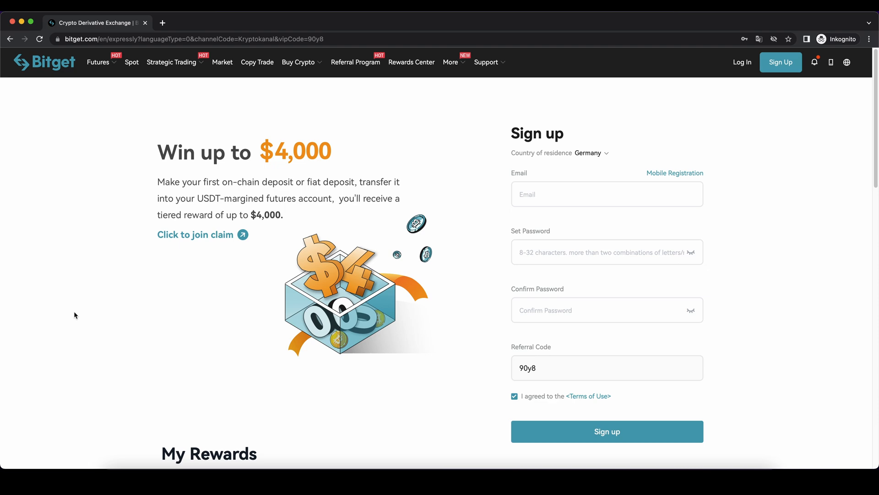
Scroll the sign-up page down to the My Rewards offers for new users
{"action": "scroll", "scroll_direction": "down", "scroll_amount": 3}
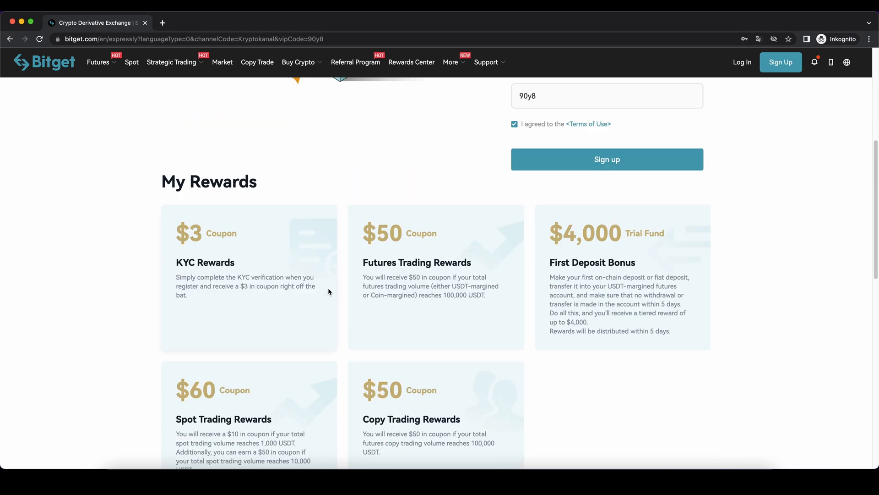
{"action": "scroll", "scroll_direction": "down", "scroll_amount": 3}
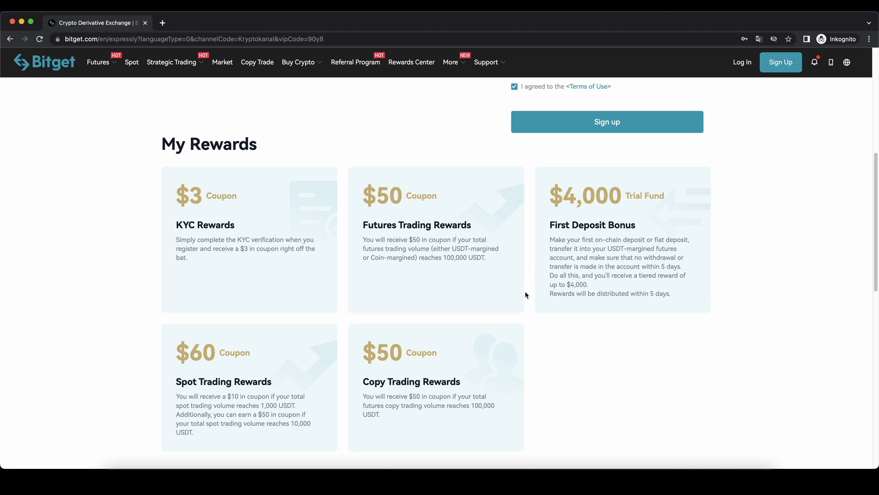